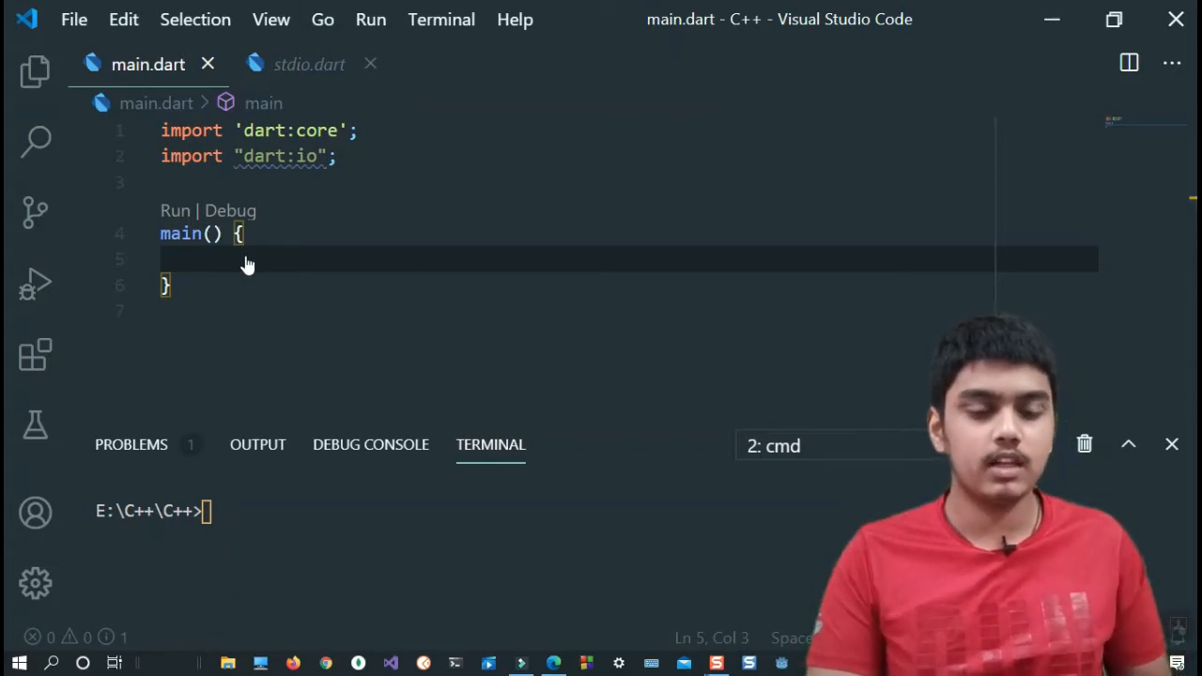
mouse_move(294, 254)
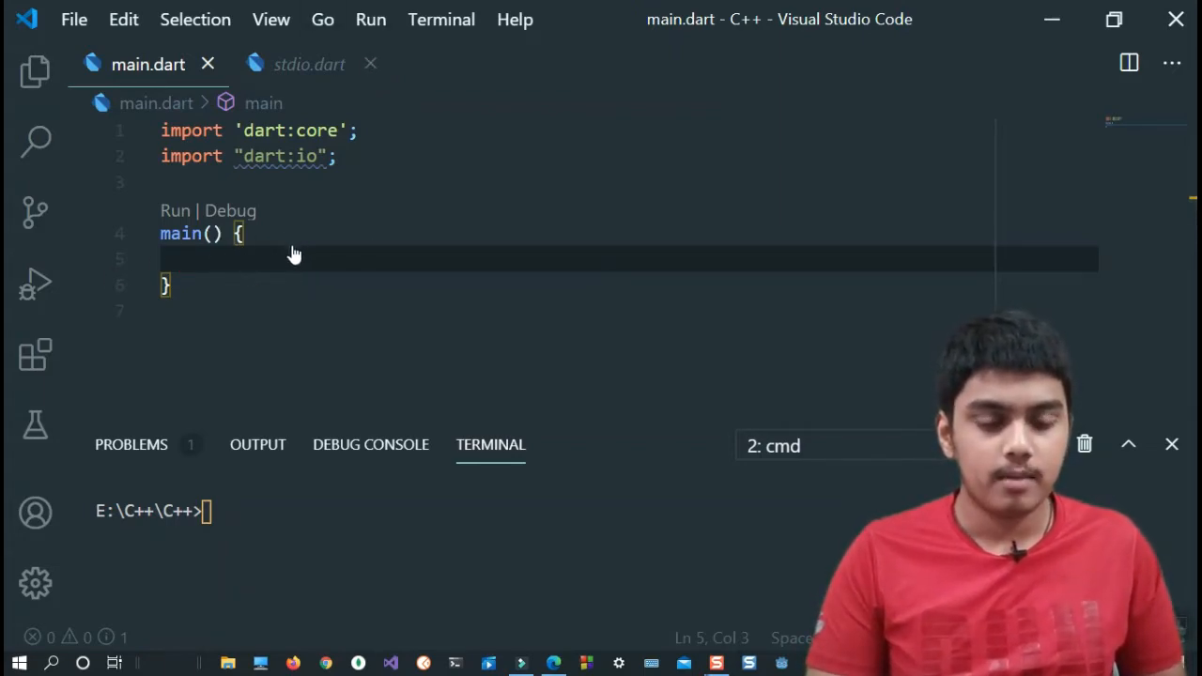
Close the stdio.dart editor tab, leaving only main.dart open.
click(370, 63)
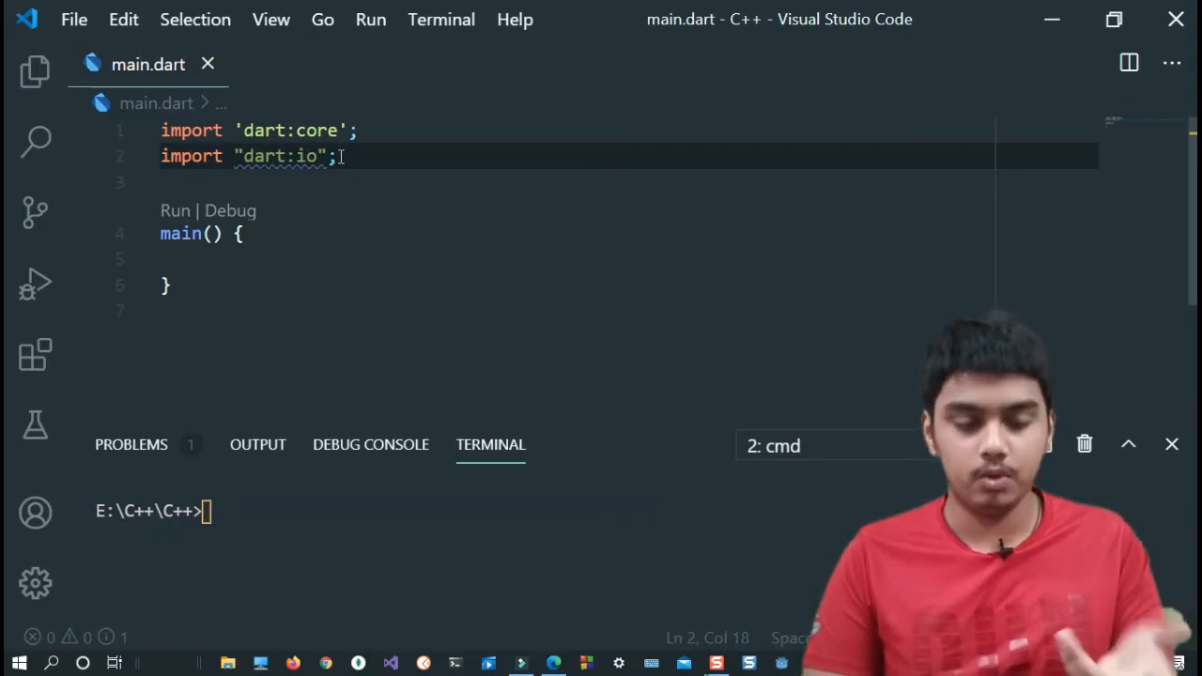
Add print("Flutter"); to main and run dart main.dart, printing Flutter.
text(n)
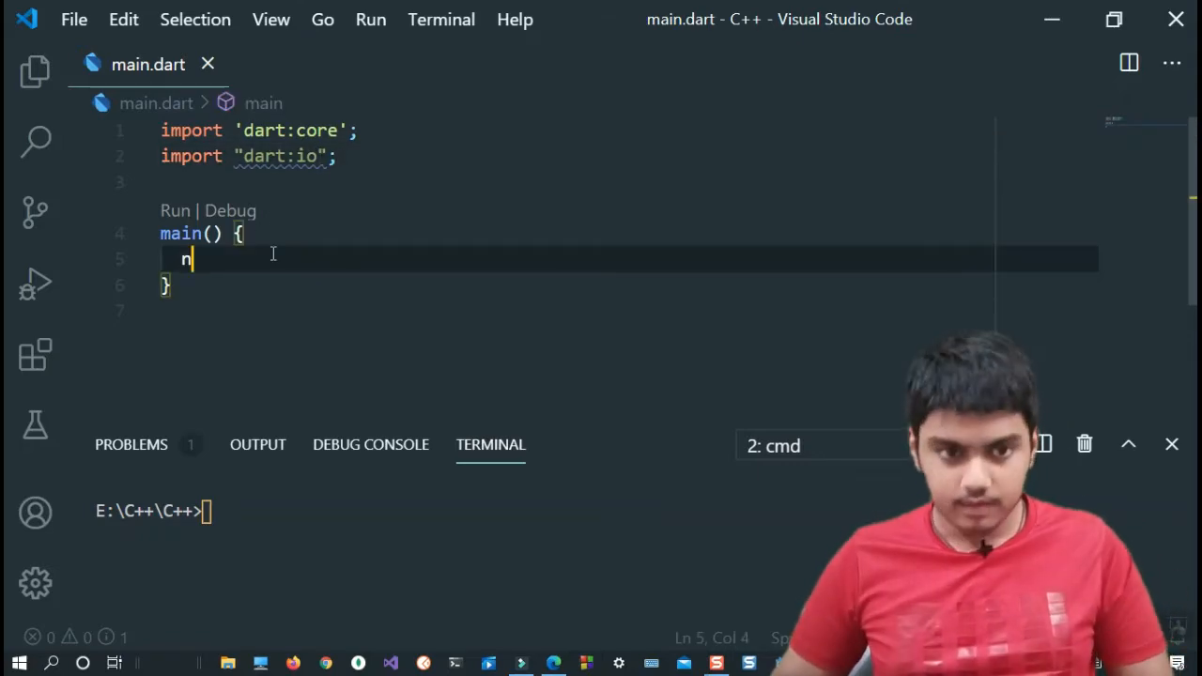
text(ri)
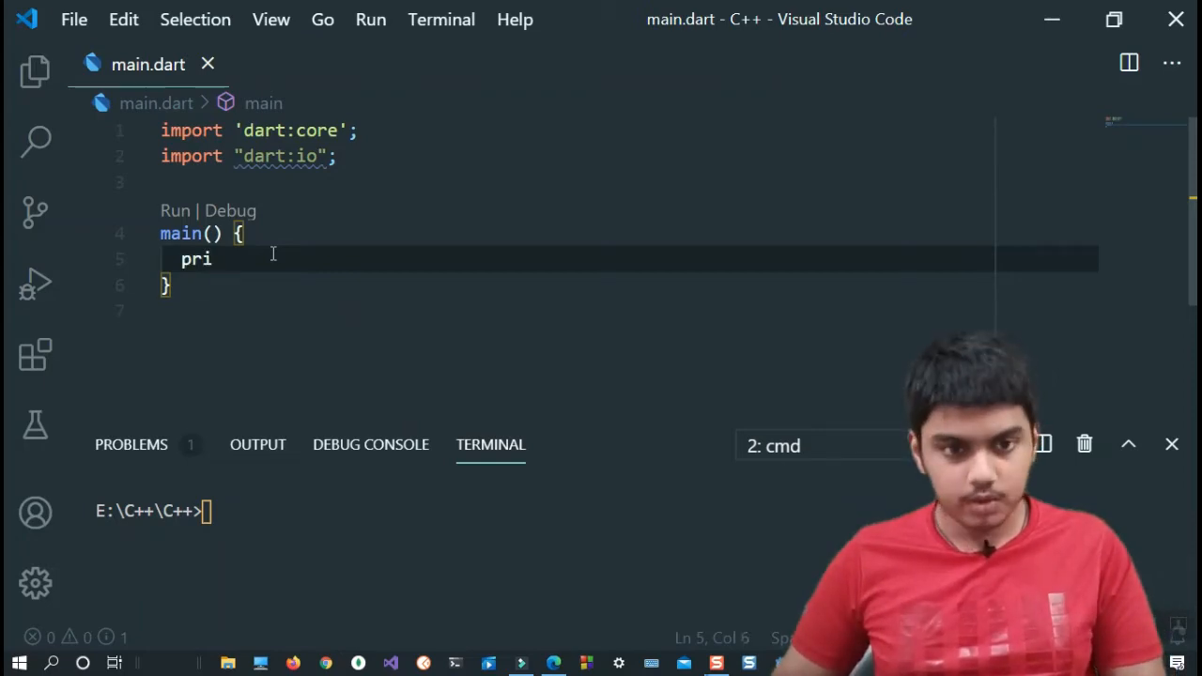
text(nt())
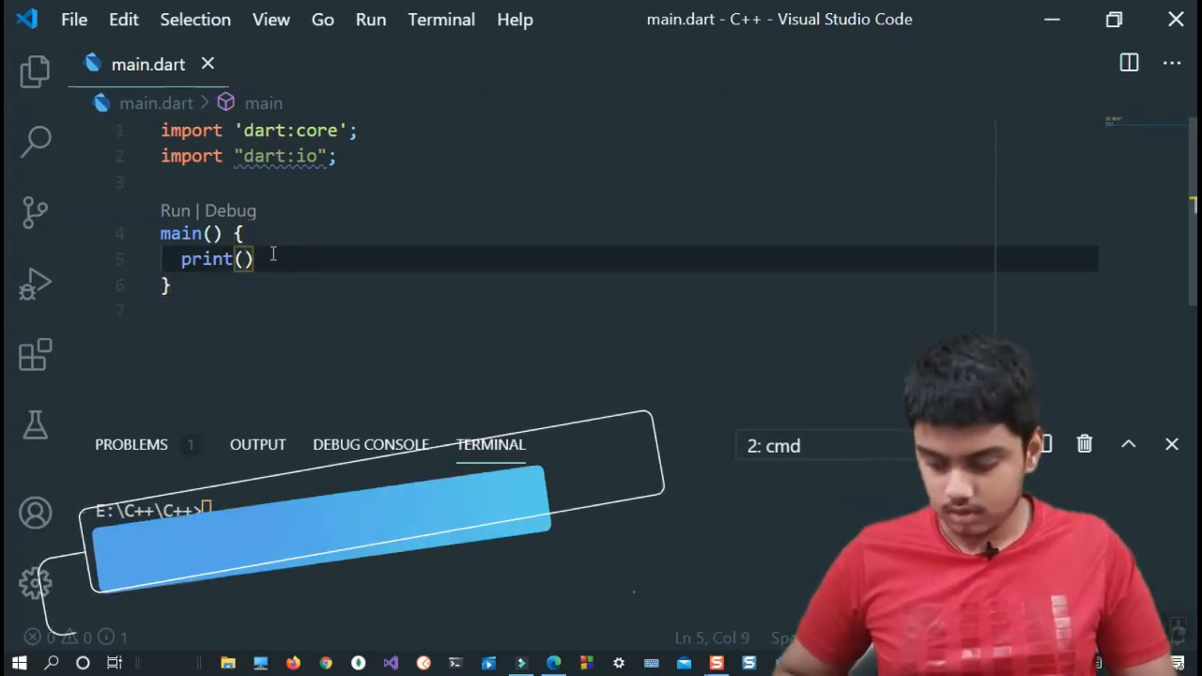
text("F1")
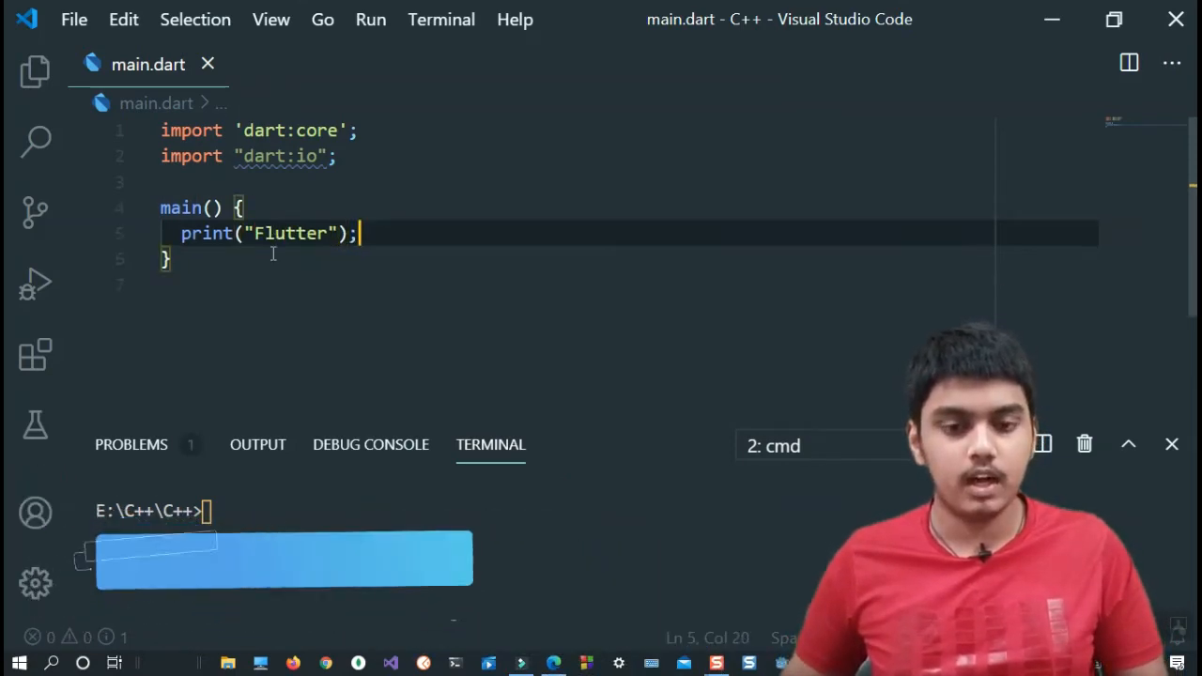
text(cls)
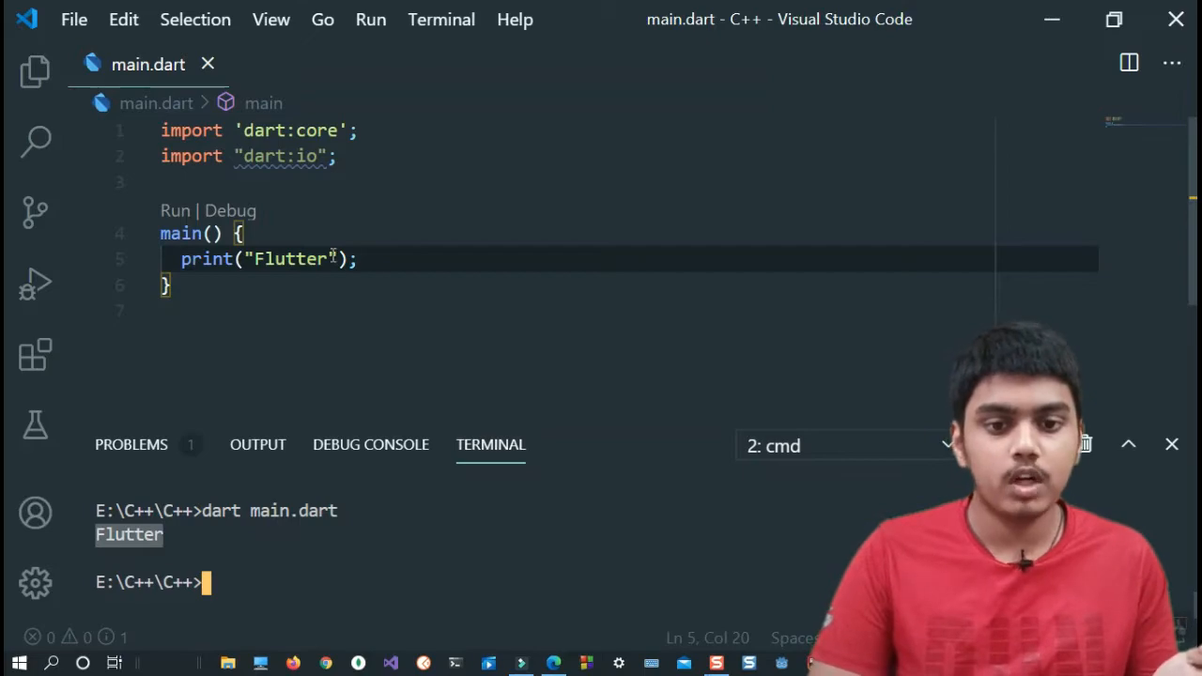
Replace the print call with stdout. to show its IntelliSense member list.
double_click(291, 260)
text(st)
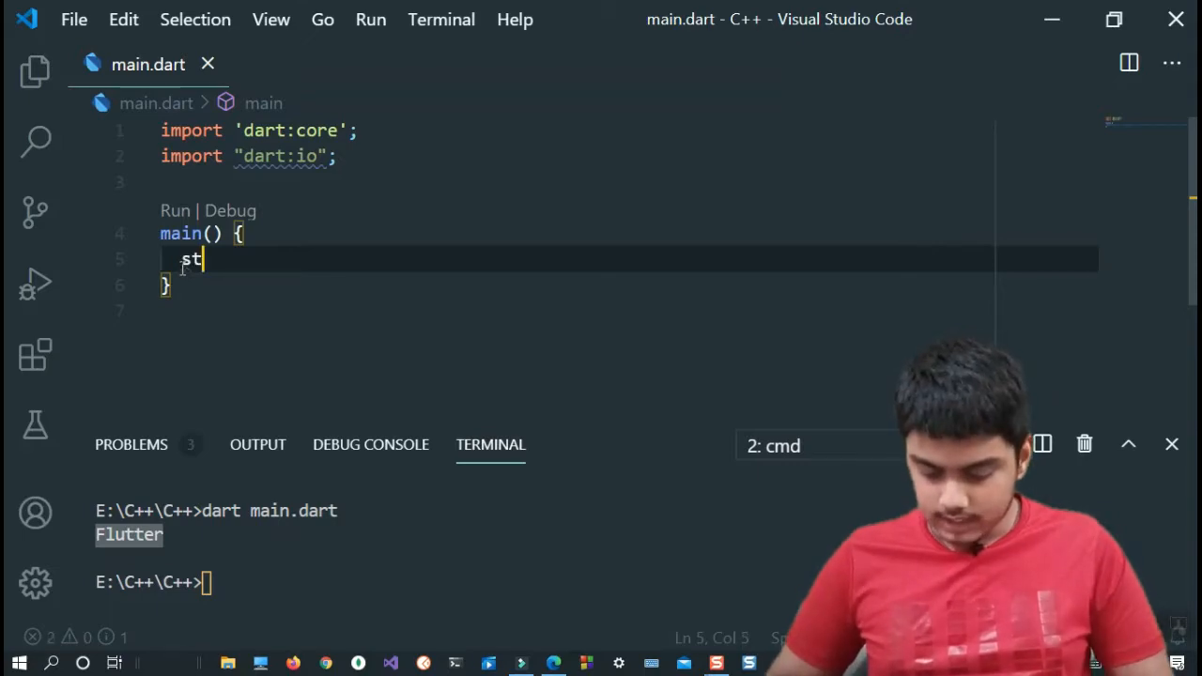
text(do)
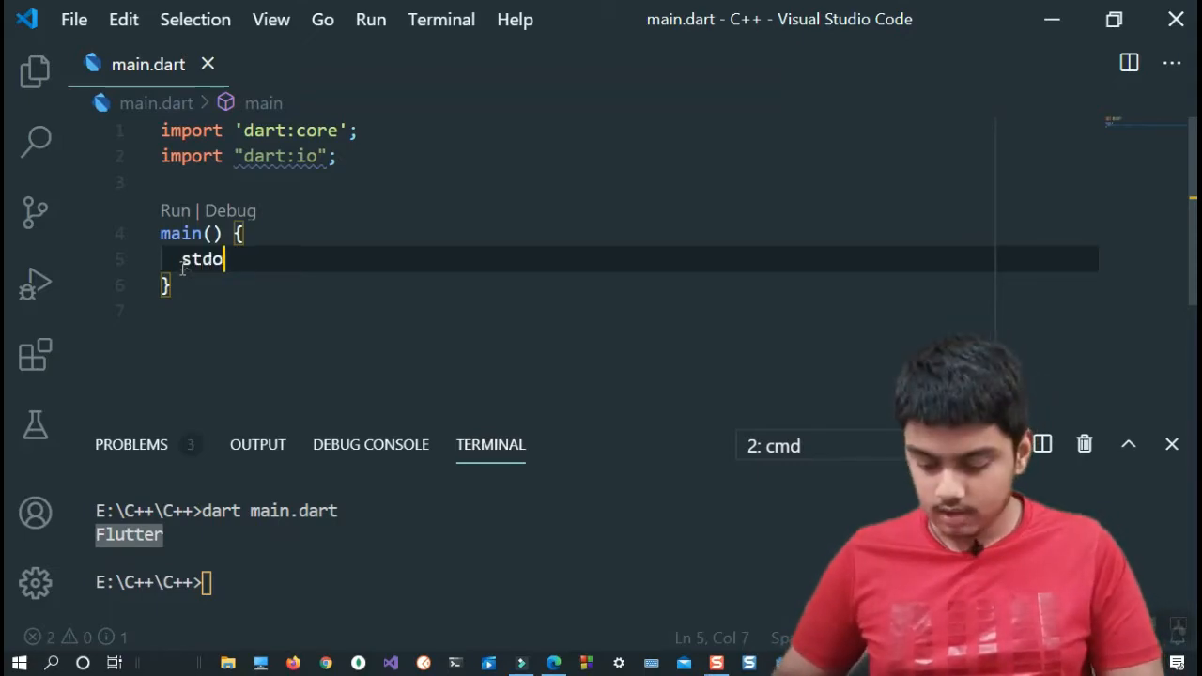
text(ut)
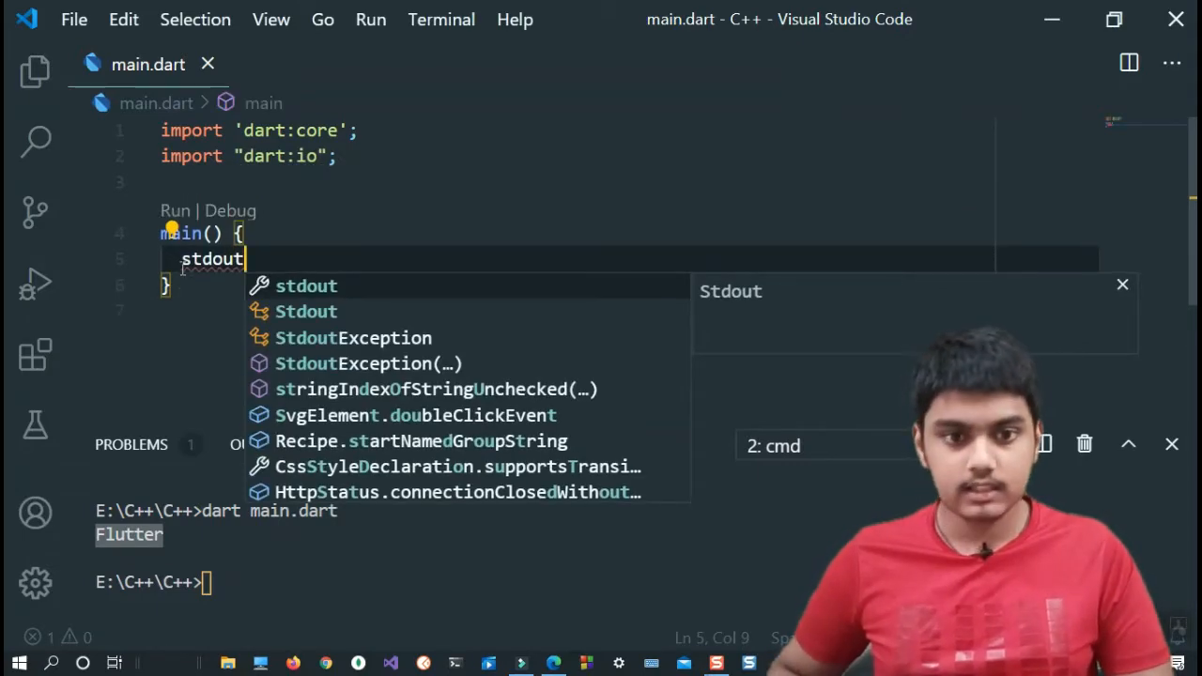
text(.)
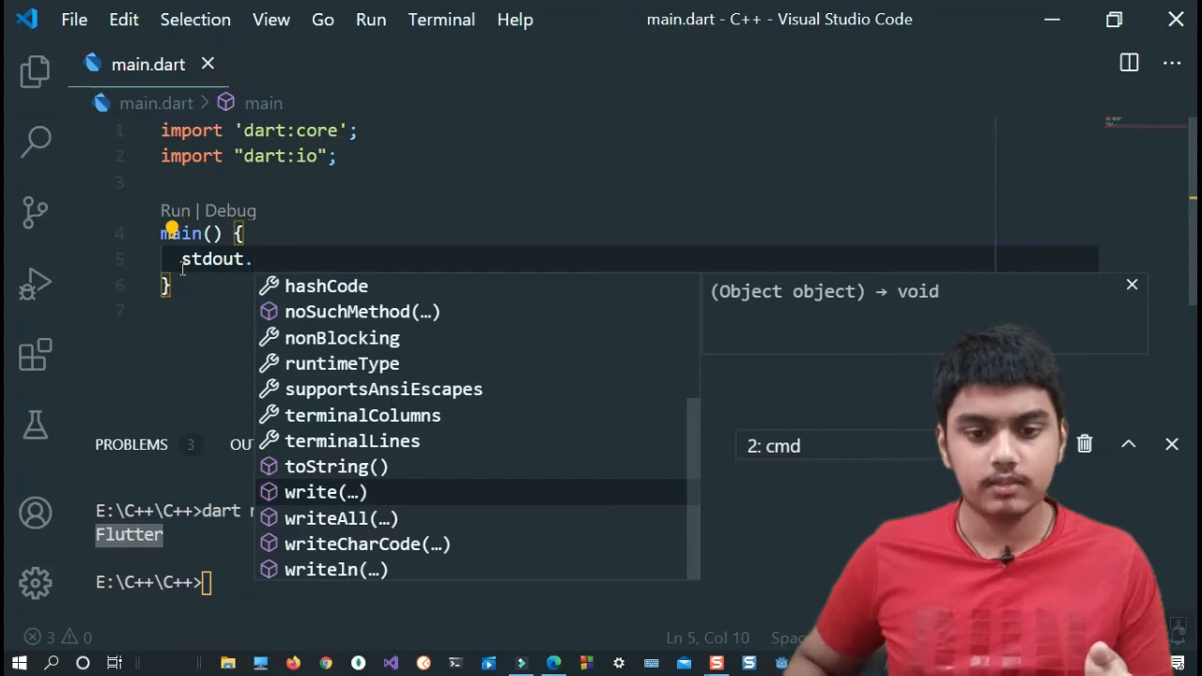
Complete stdout.write("Flutter"); and run it, printing Flutter without a newline.
click(325, 492)
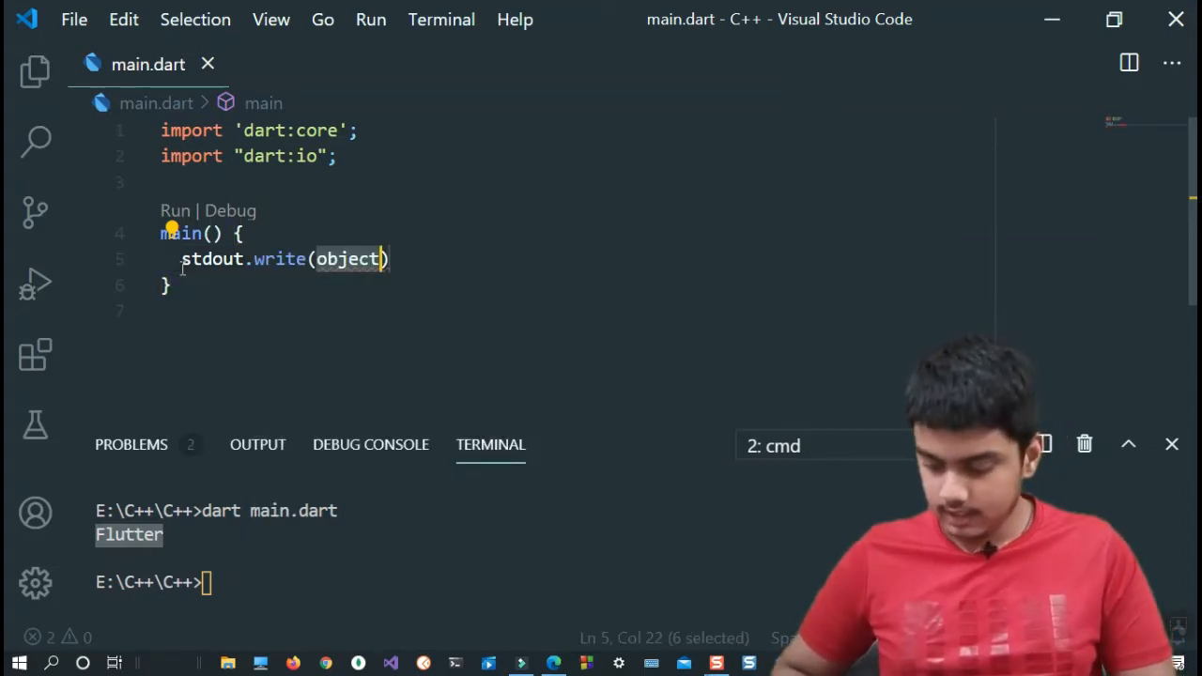
text("a")
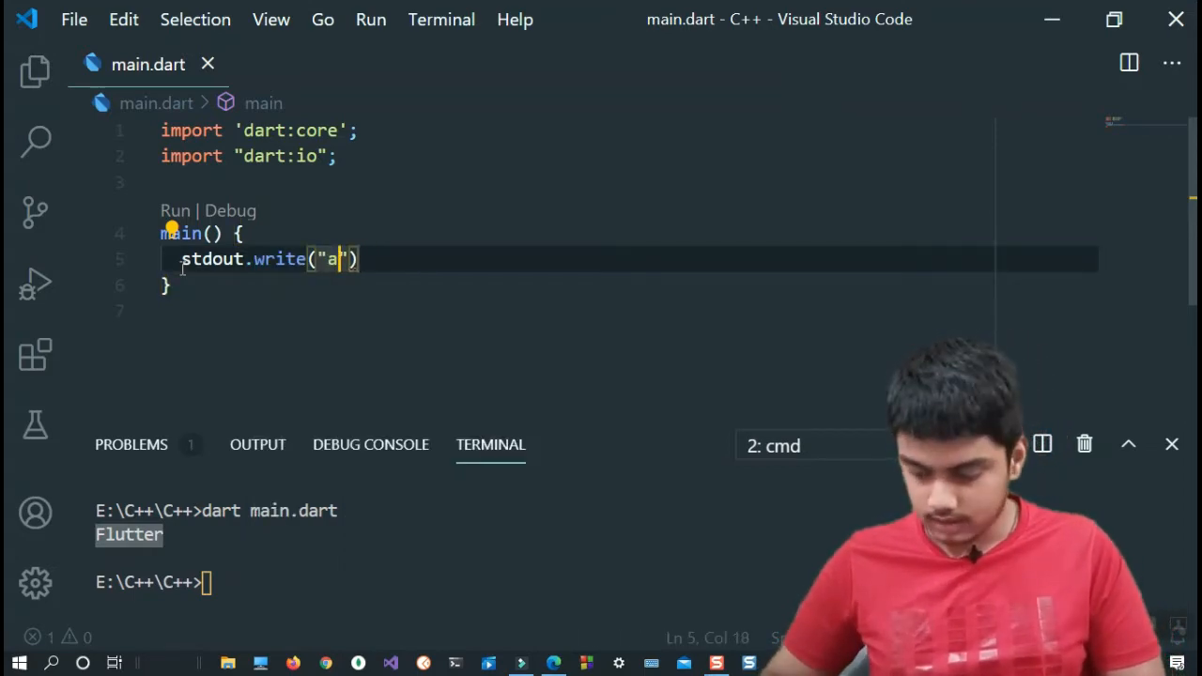
text(Fll)
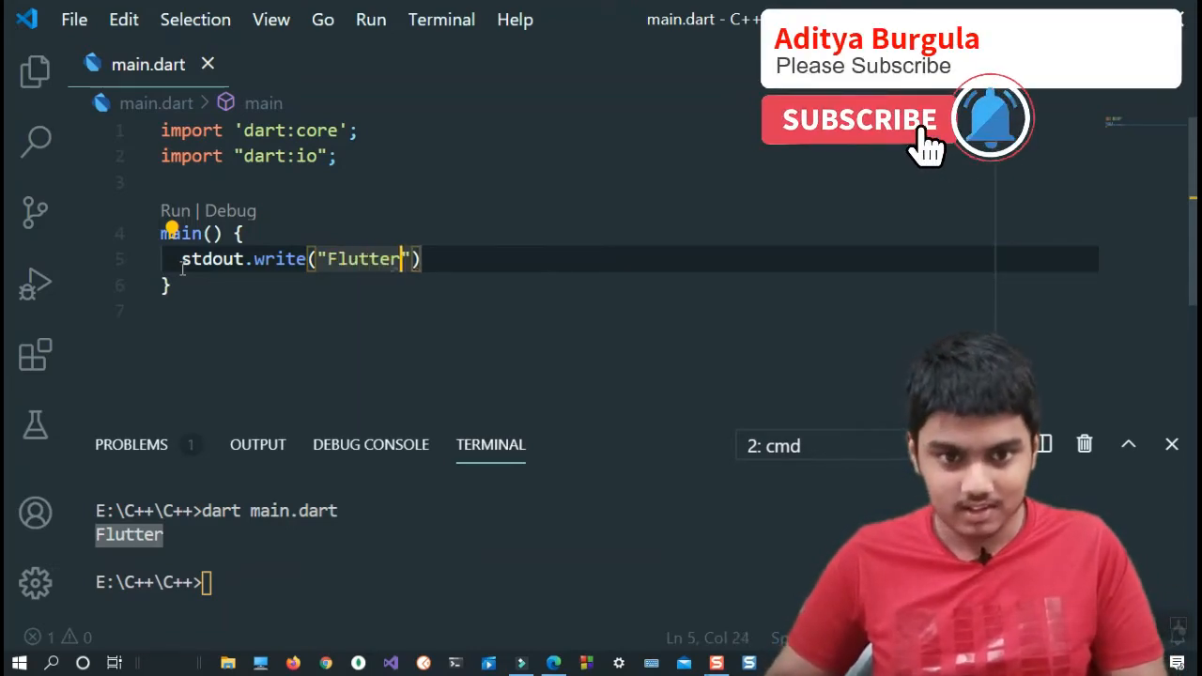
text(;)
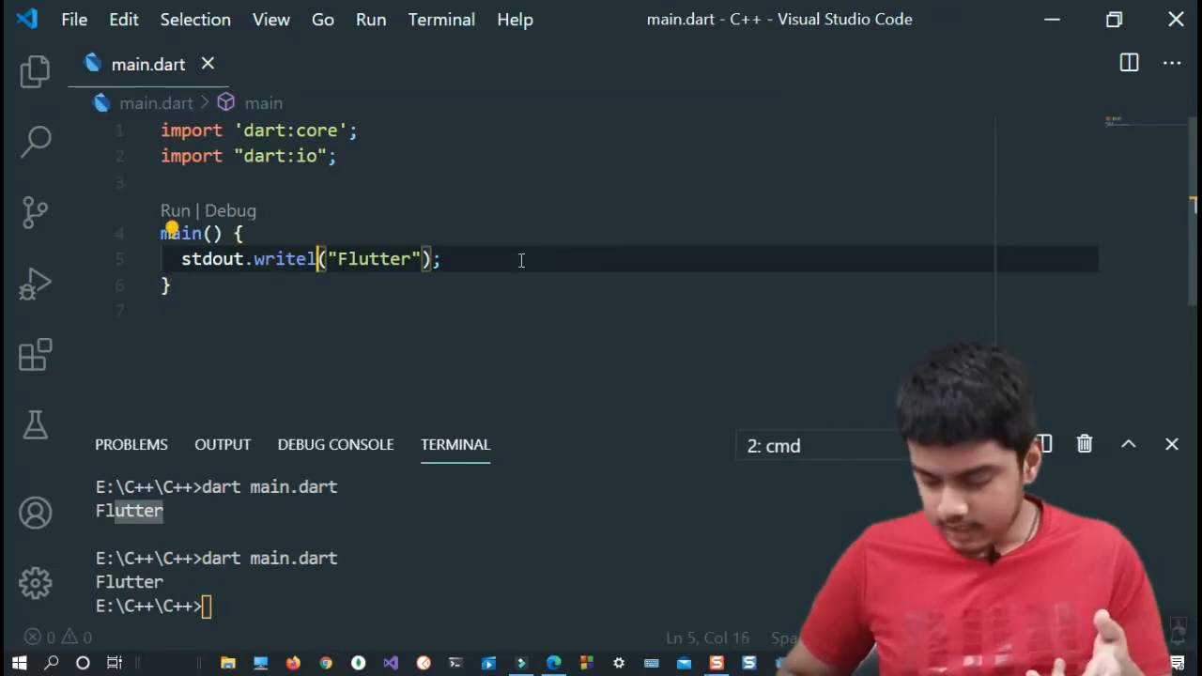
Change write to writeln, rerun so Flutter ends with a newline, then edit the method name.
text(n)
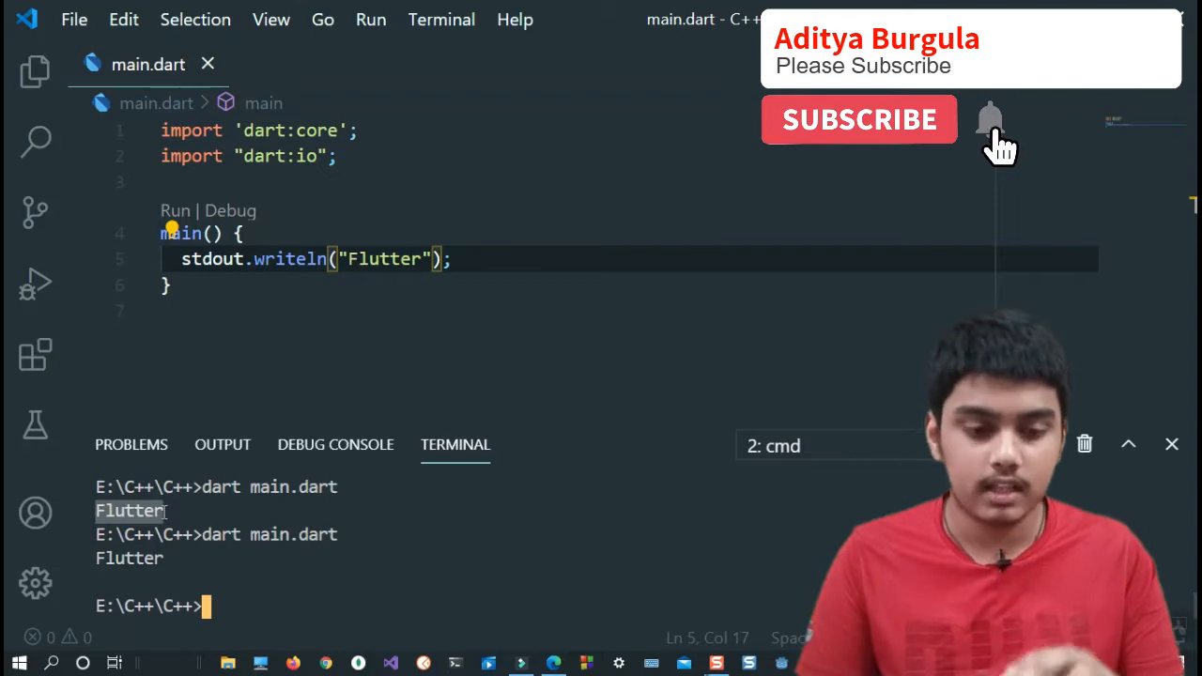
click(858, 119)
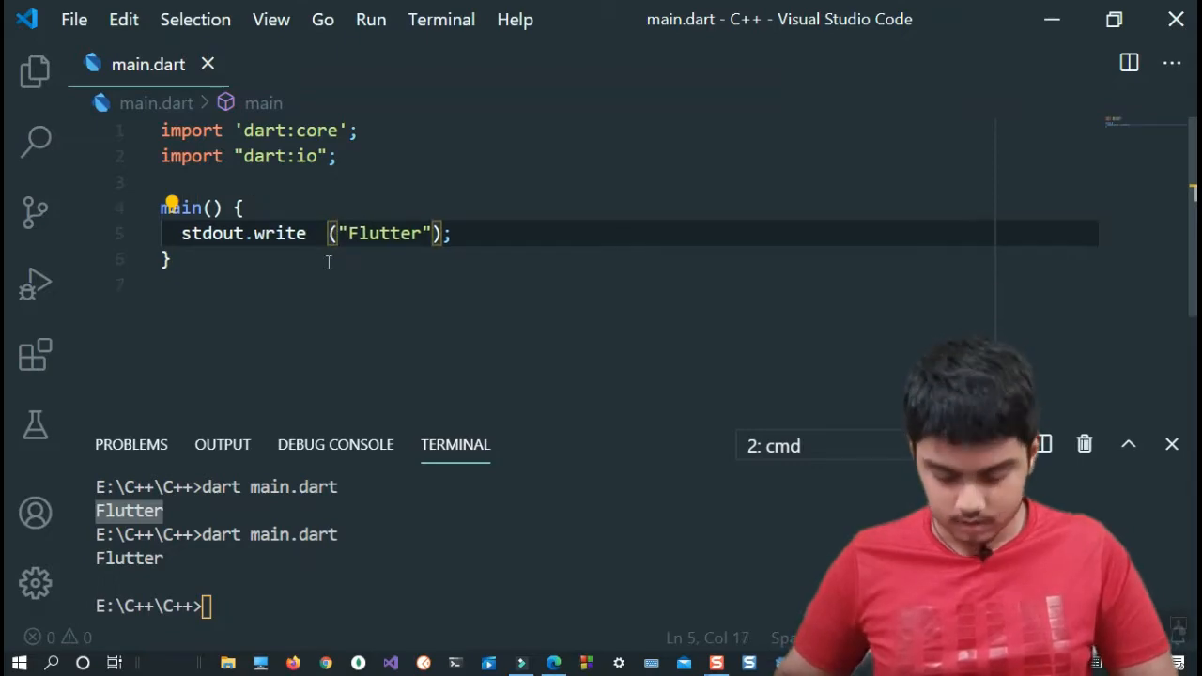
Rename the call to writeAll and pass the list ["Flutter", "React", "Angular"].
text(A)
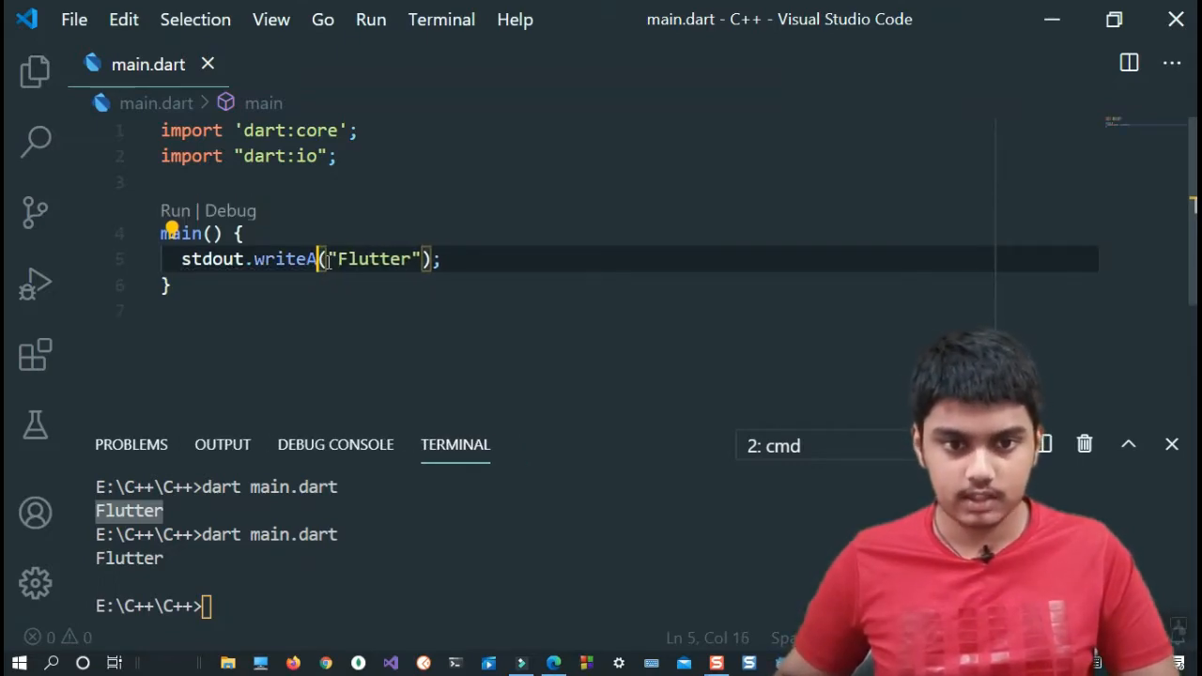
text(ll)
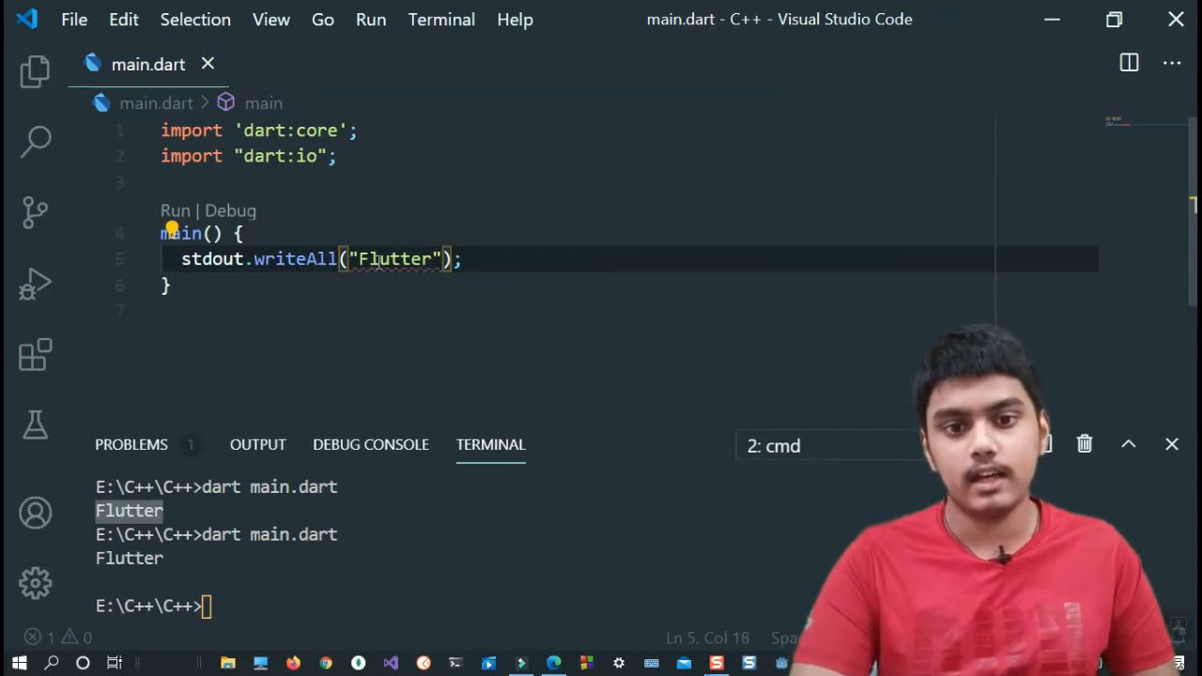
double_click(397, 259)
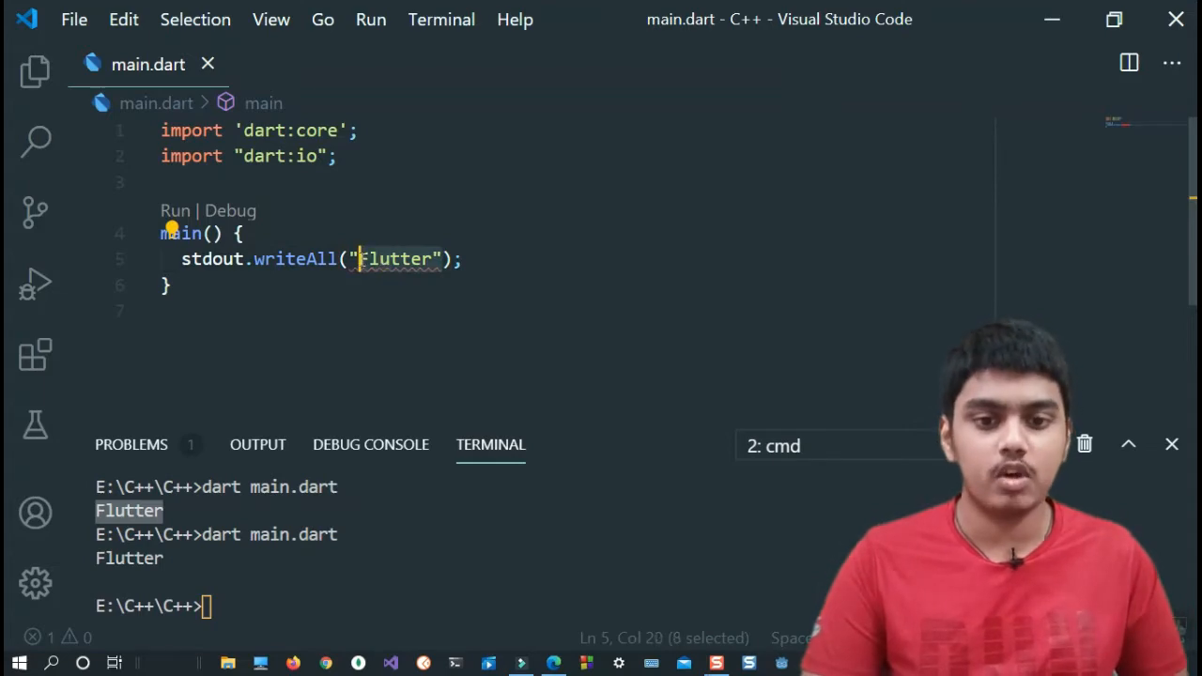
text([])
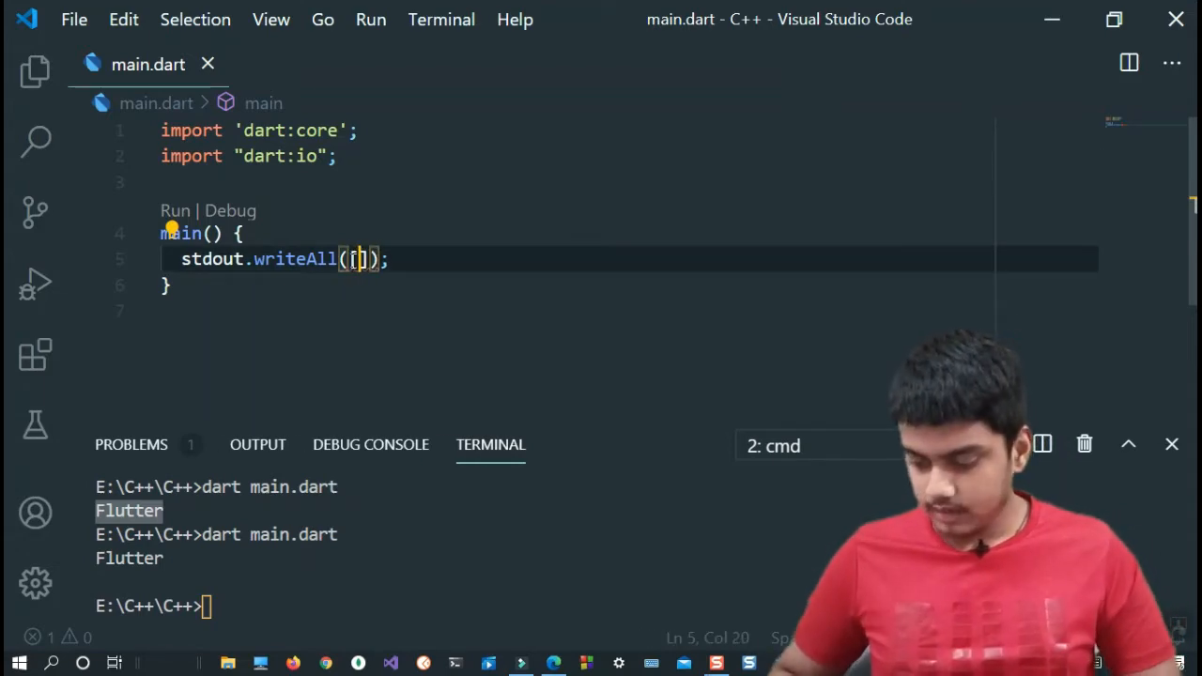
text(")
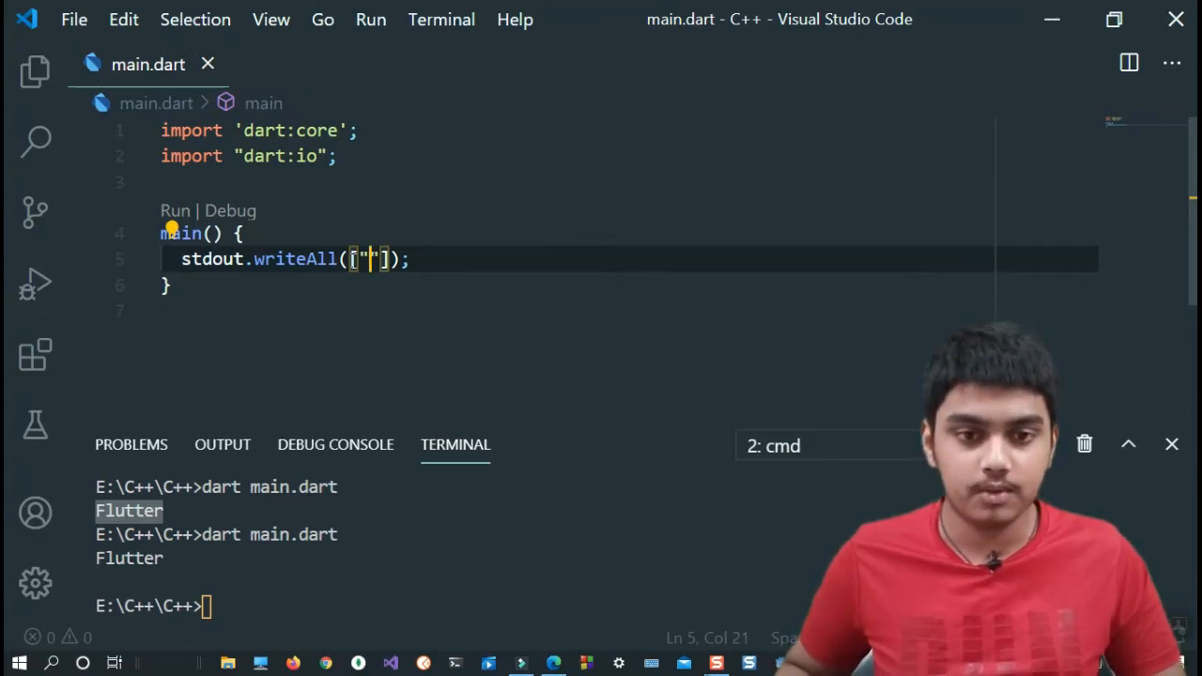
text(F)
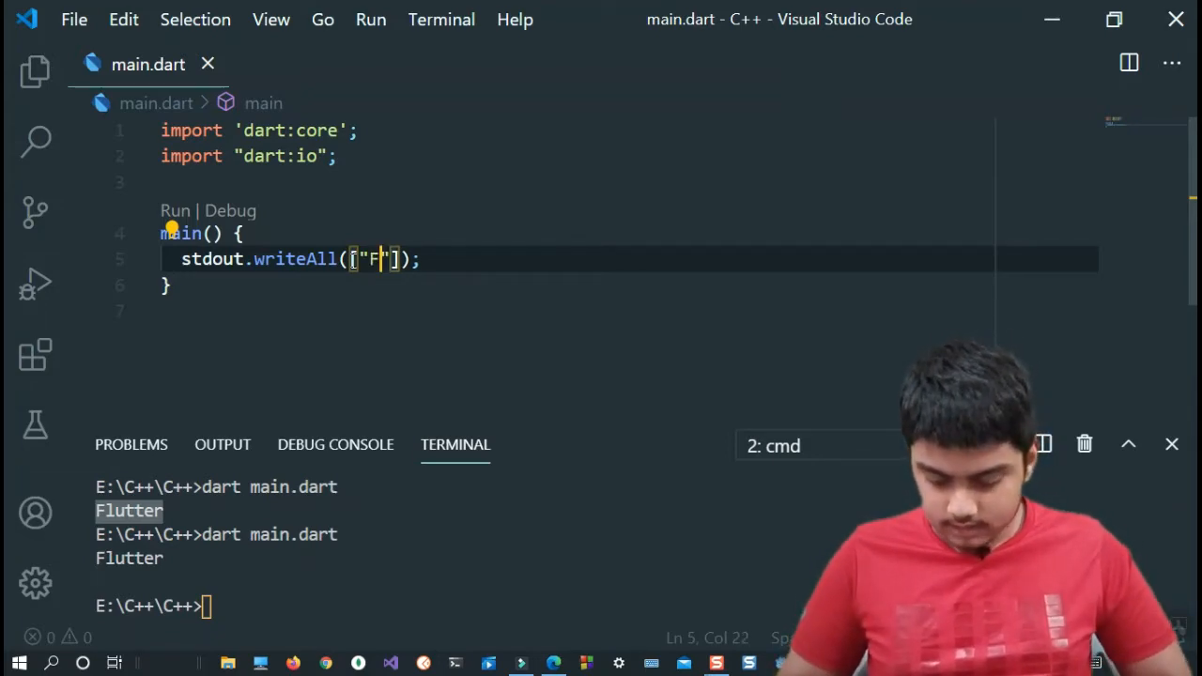
text(lutter", "React","Angular)
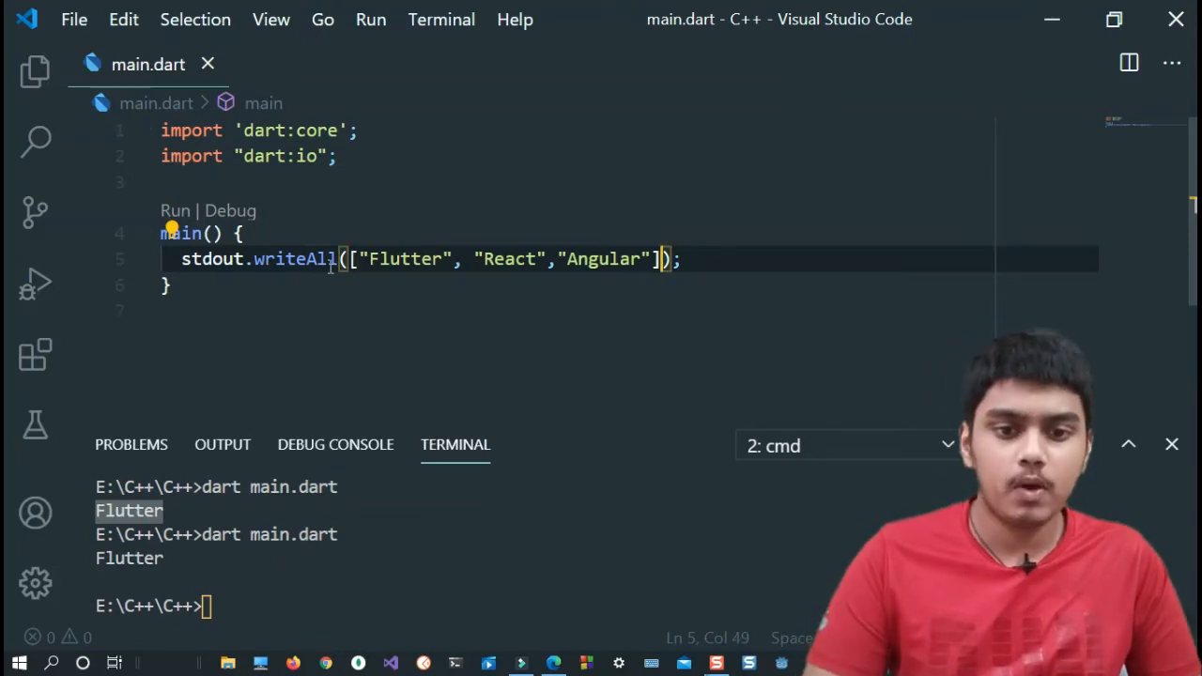
mouse_move(295, 259)
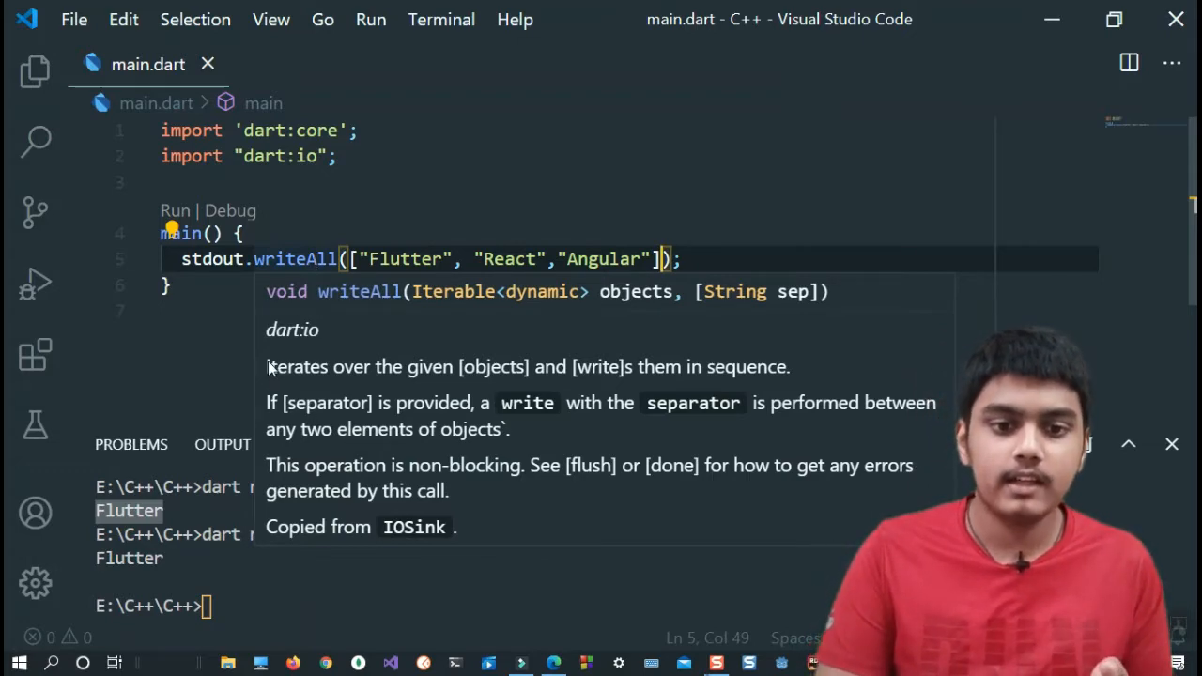
mouse_move(505, 382)
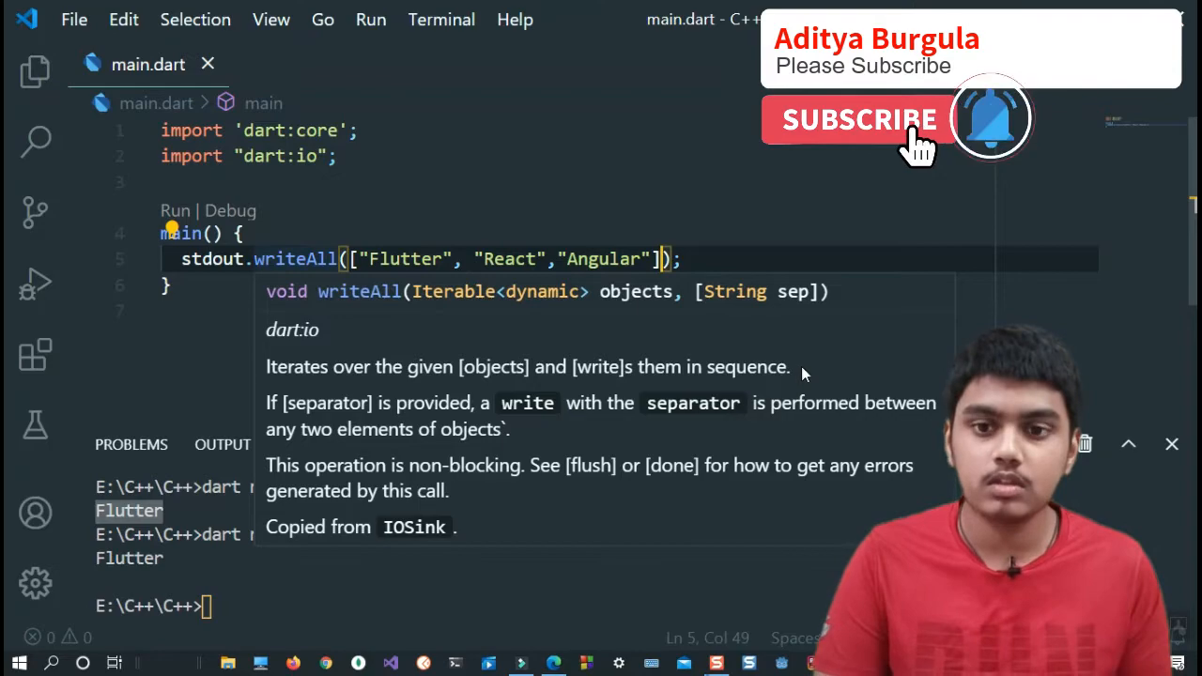
Add a "-" separator to writeAll, run, then switch it to " " and run again.
click(857, 119)
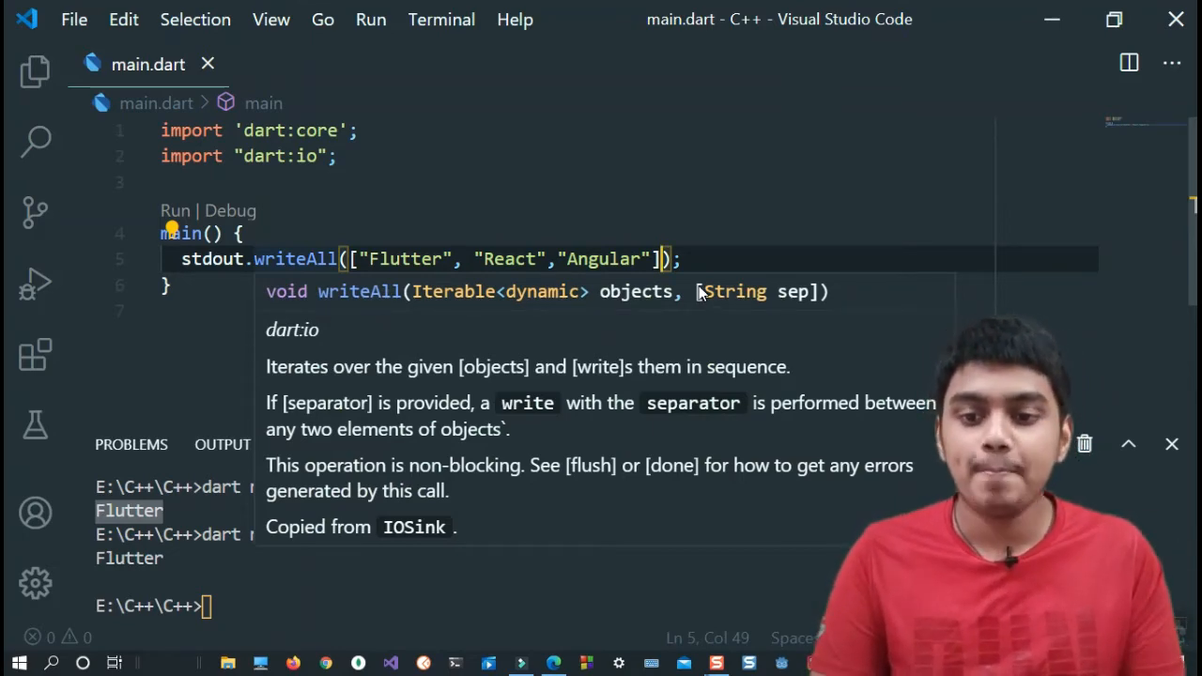
mouse_move(822, 299)
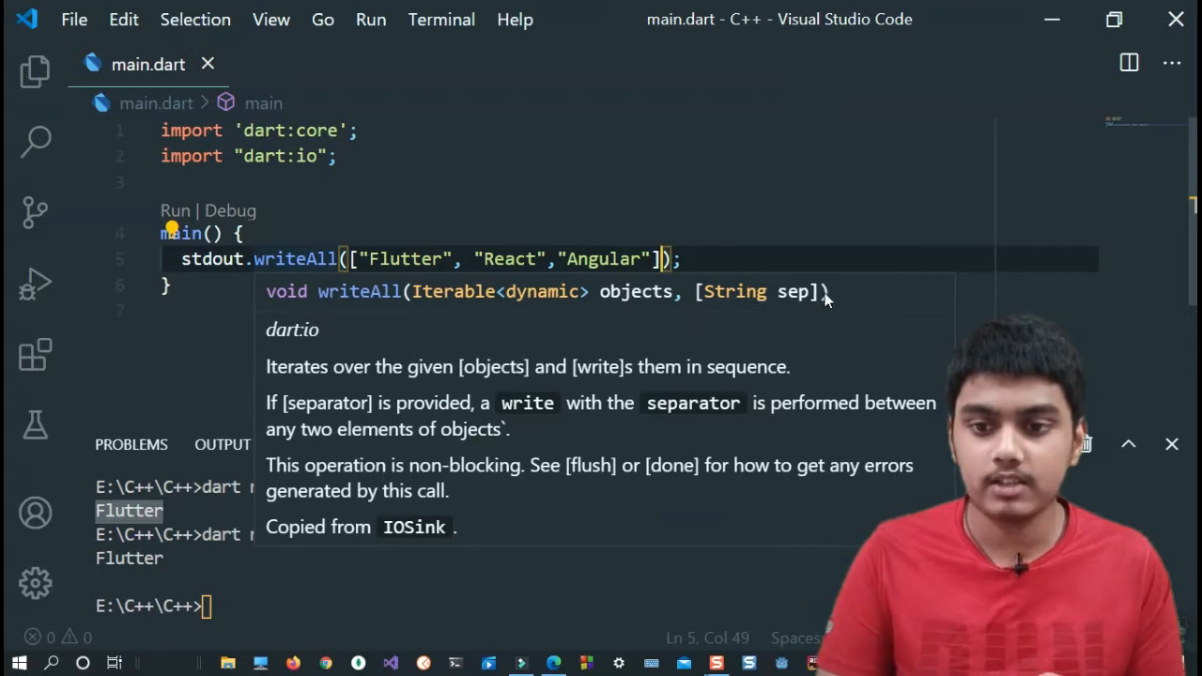
mouse_move(690, 303)
text(,")
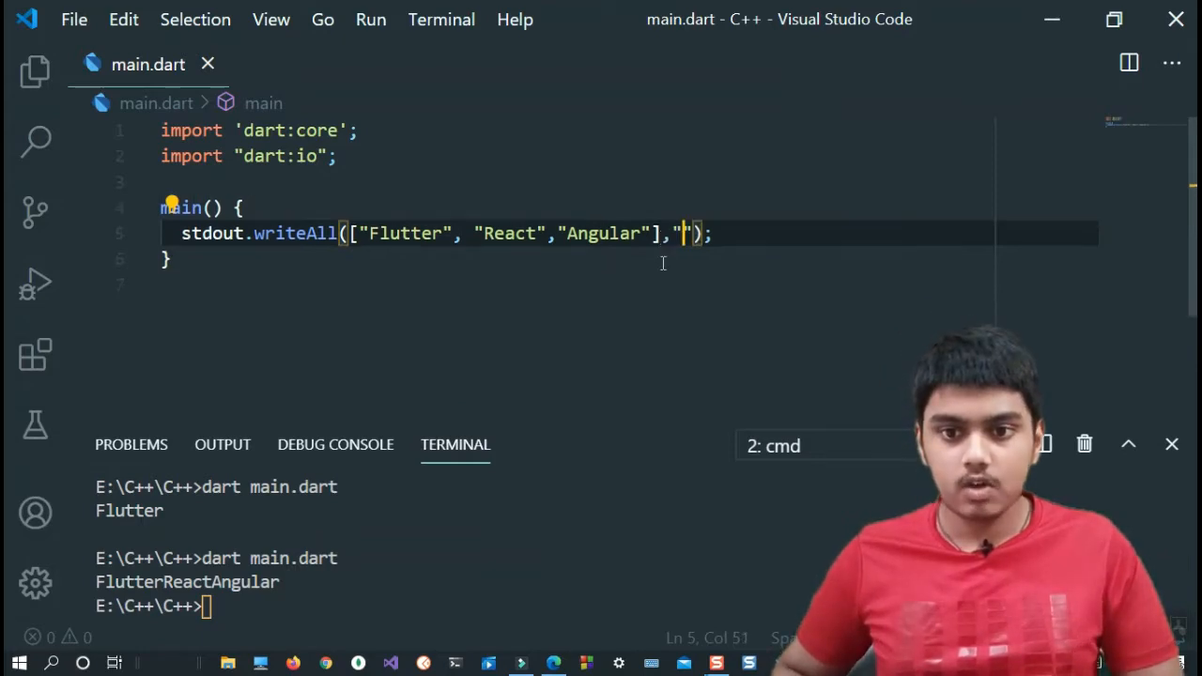
text(-)
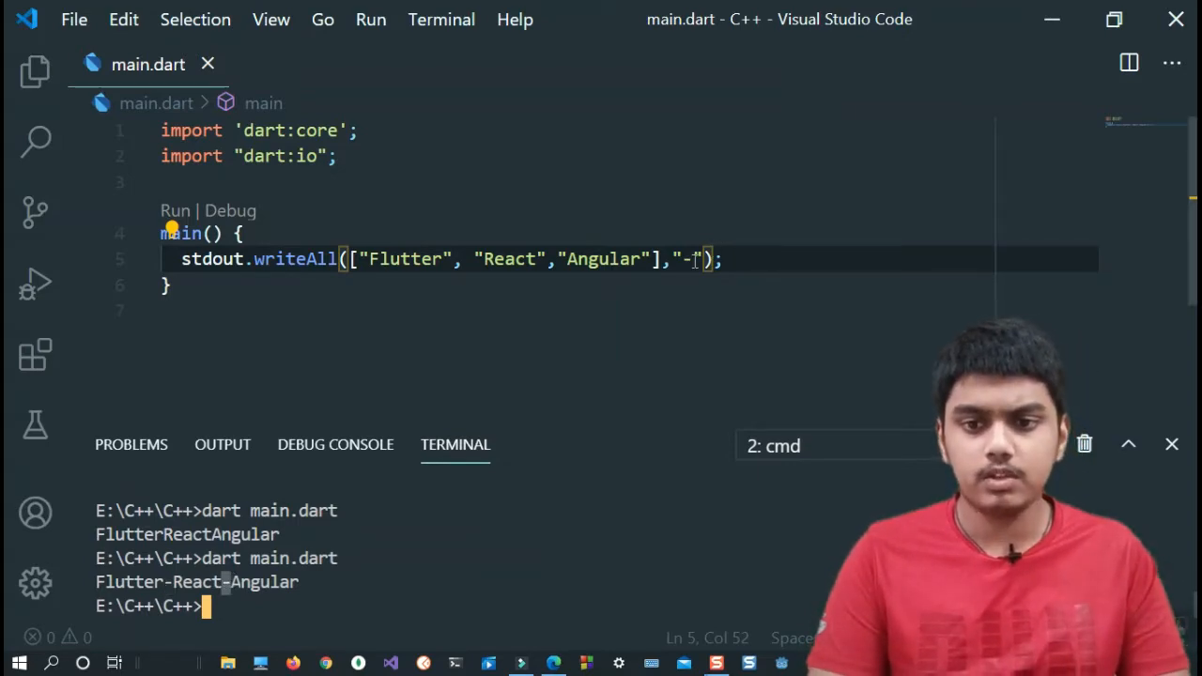
key(Backspace)
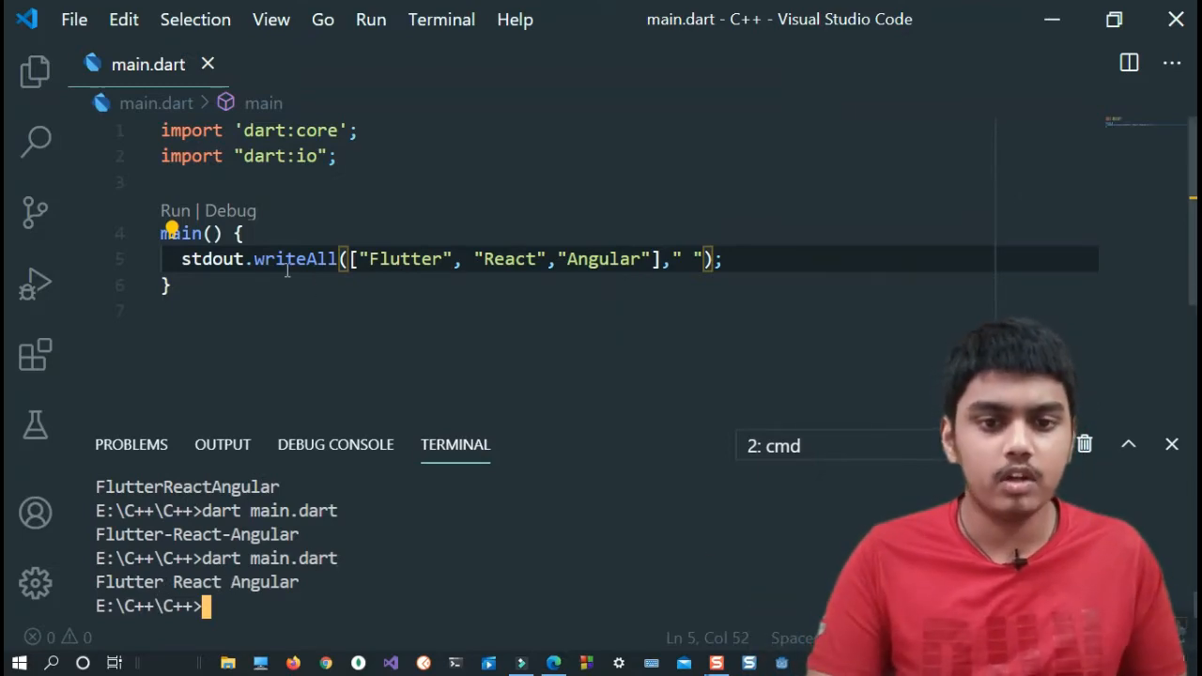
mouse_move(294, 259)
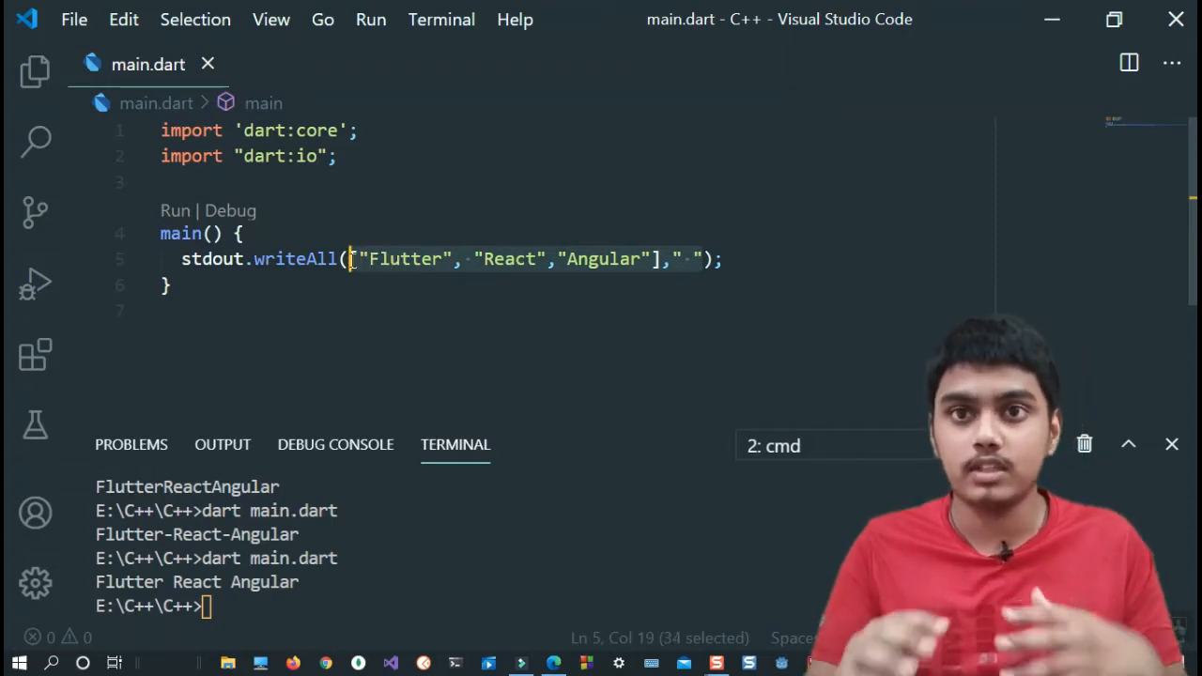
Replace the writeAll line with stdin.readLineSync(); and run dart main.dart.
key(Delete)
text(s)
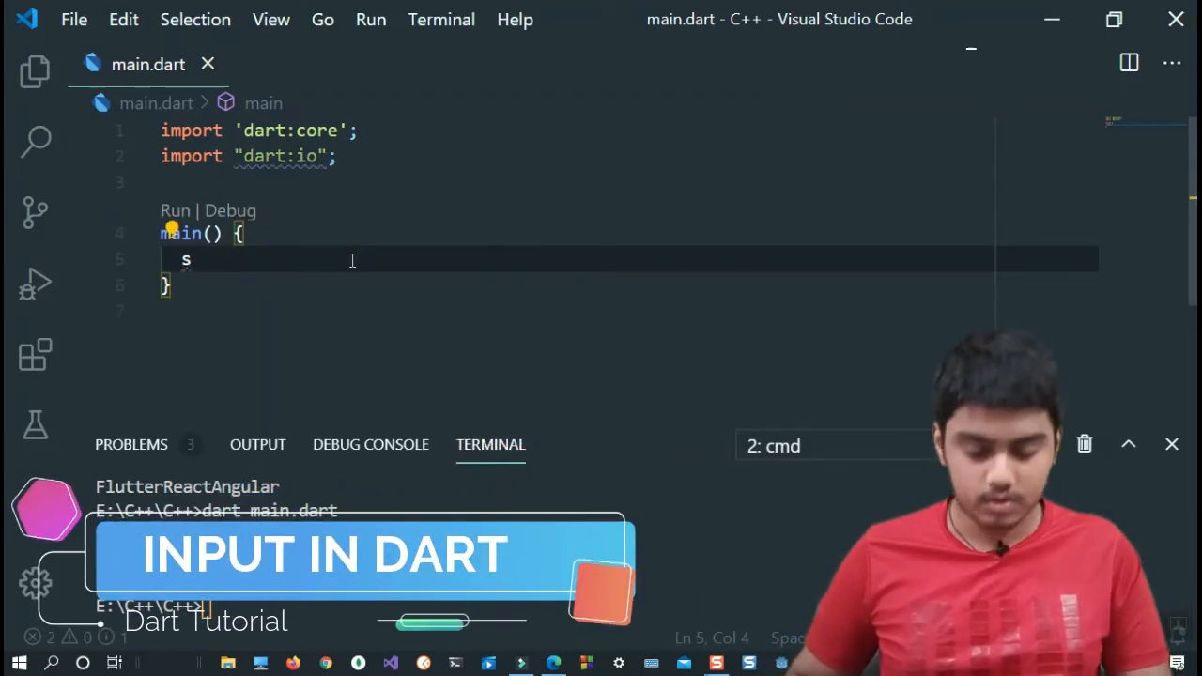
text(td)
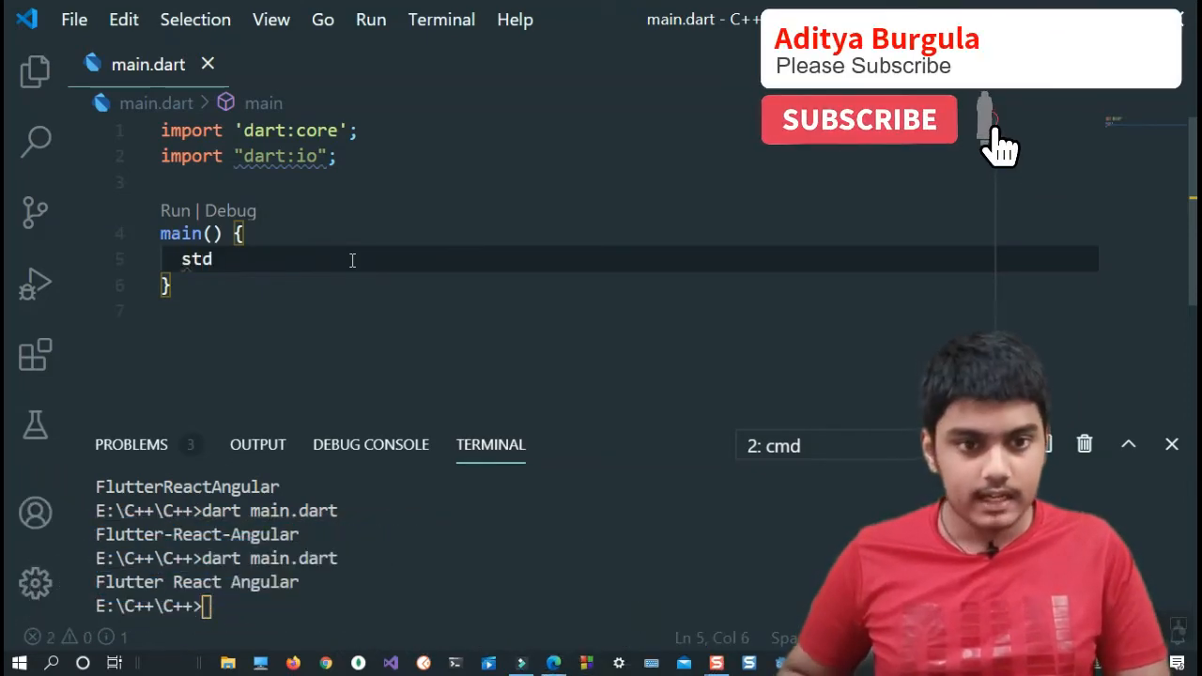
text(in.)
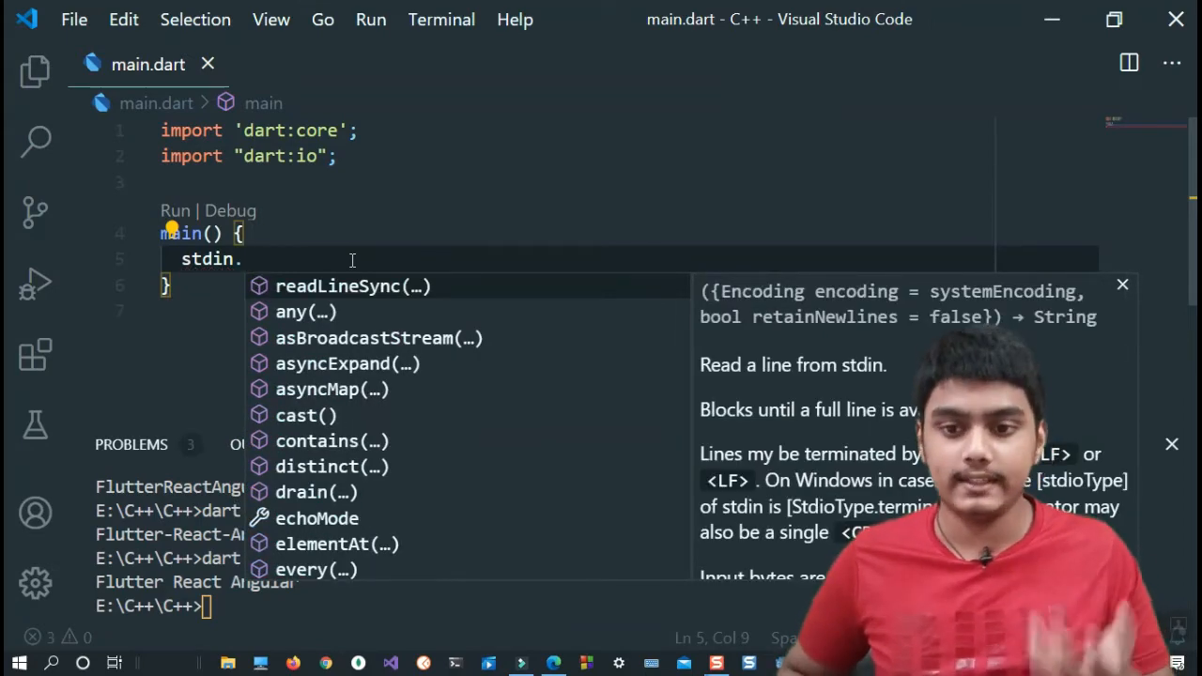
mouse_move(846, 387)
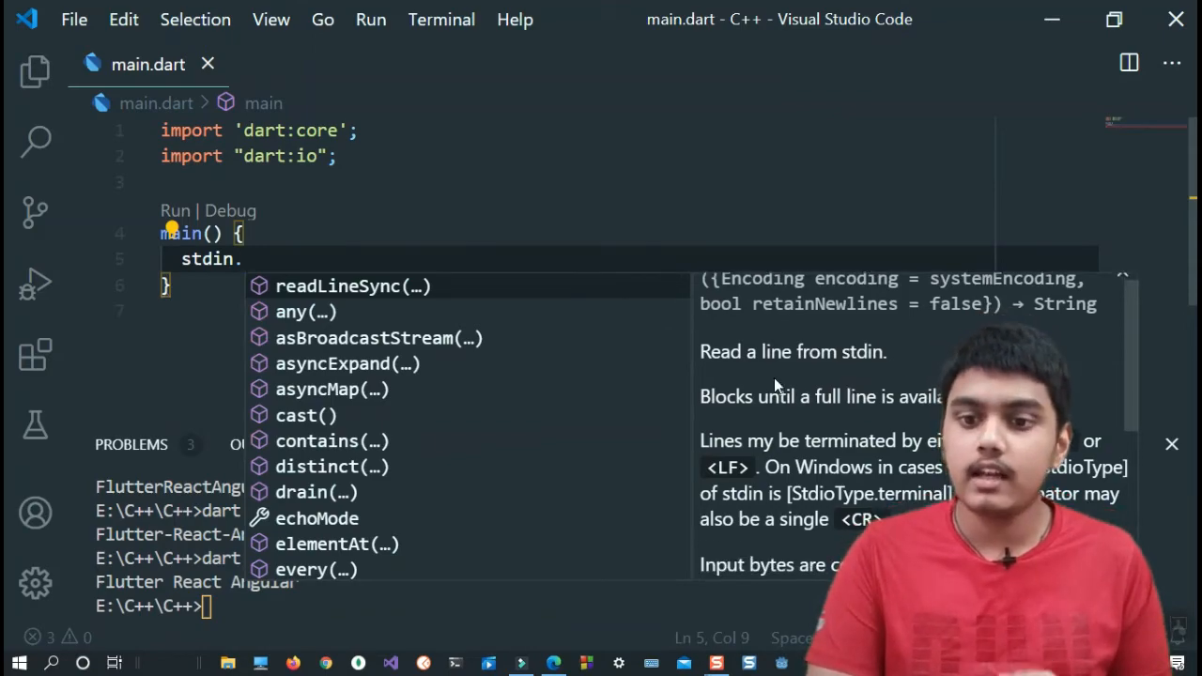
mouse_move(451, 282)
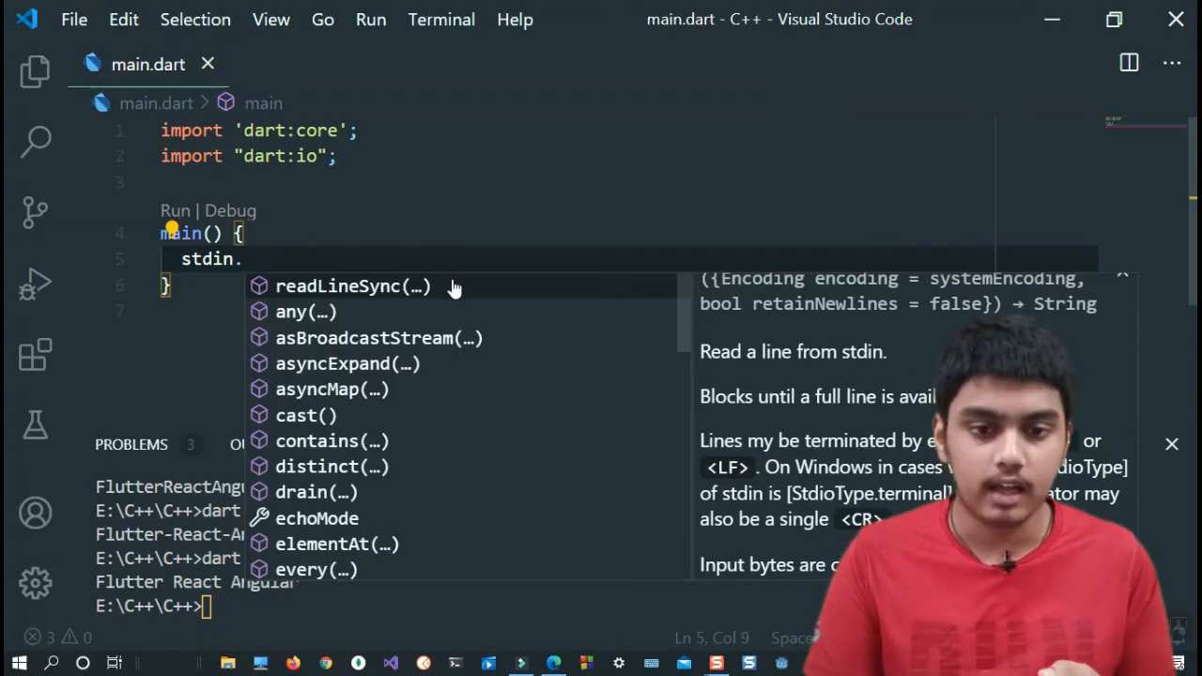
click(353, 286)
text(dart main.dar)
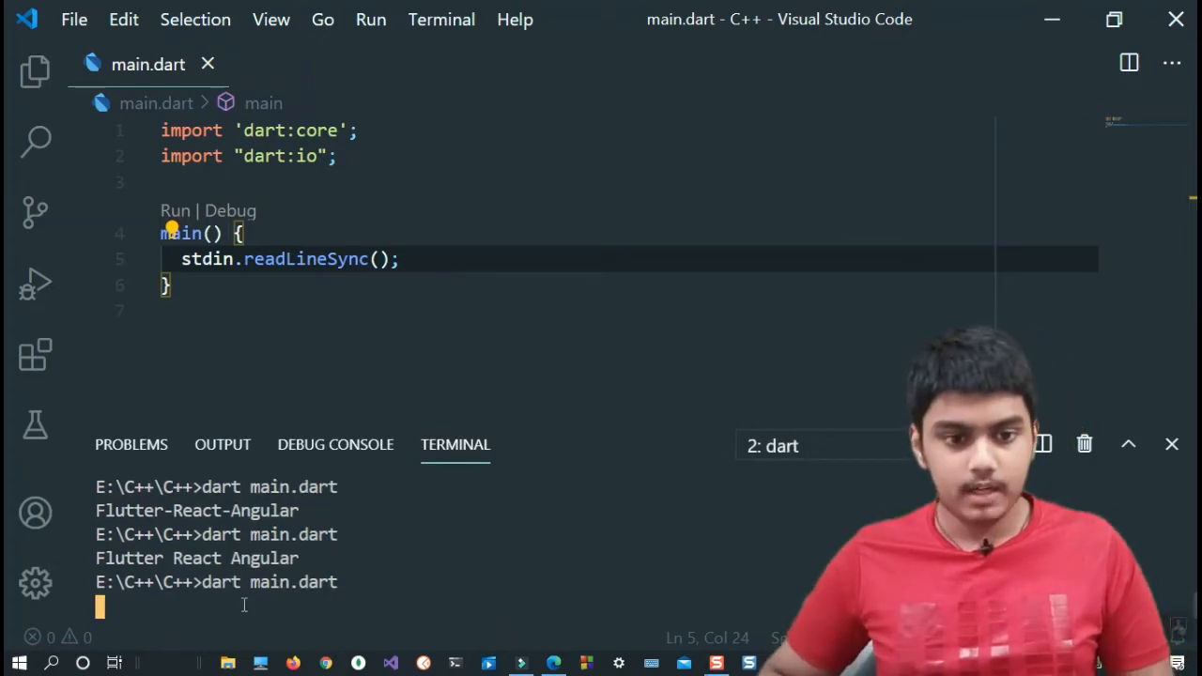
Enter tgjhgsa in the terminal so the program finishes.
text(tgjhgsa)
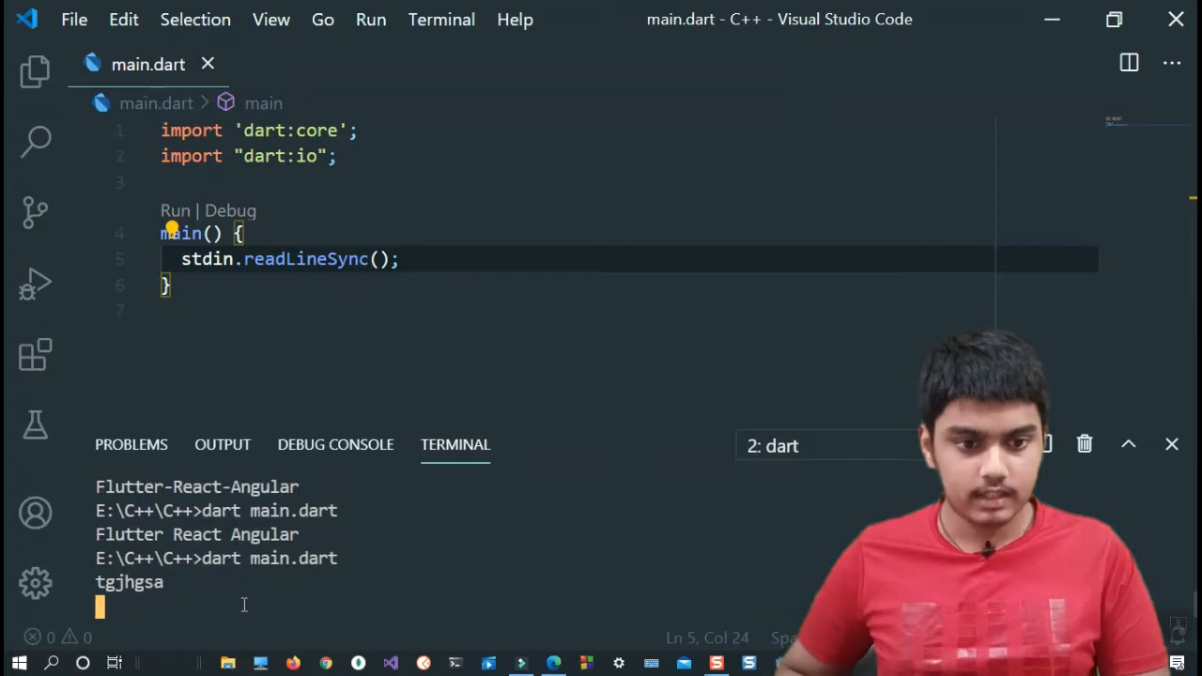
key(Return)
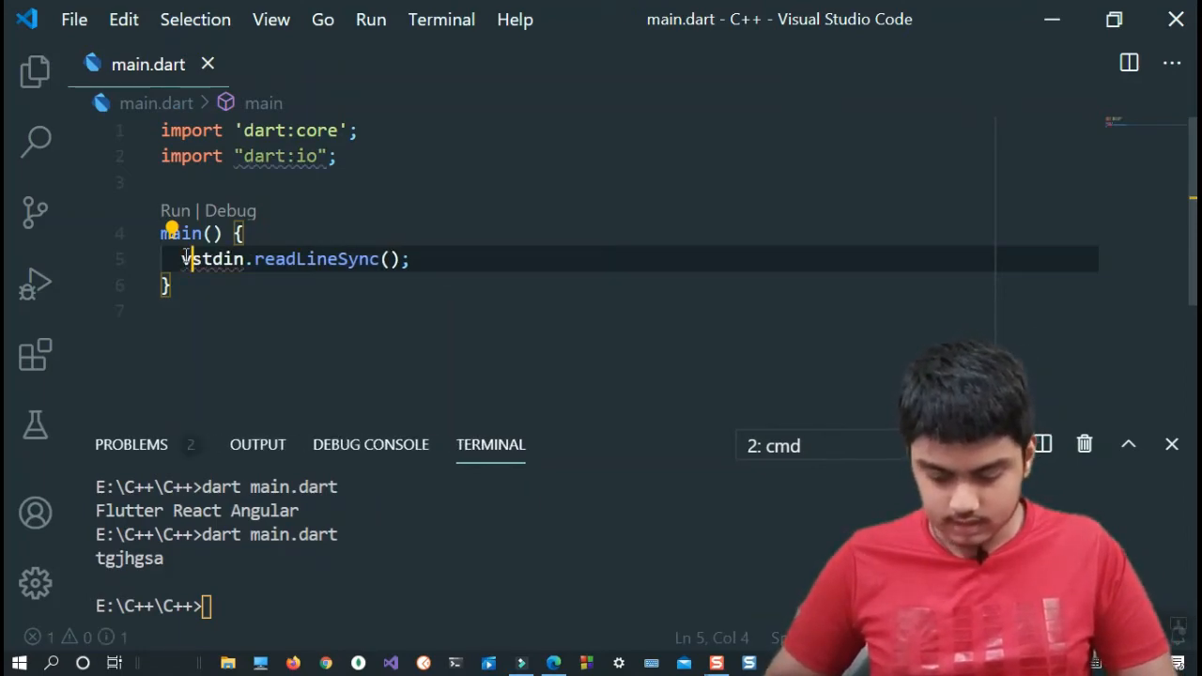
Assign the read line to var myVar, add print(myVar);, and run to echo the input.
text(var myVar =)
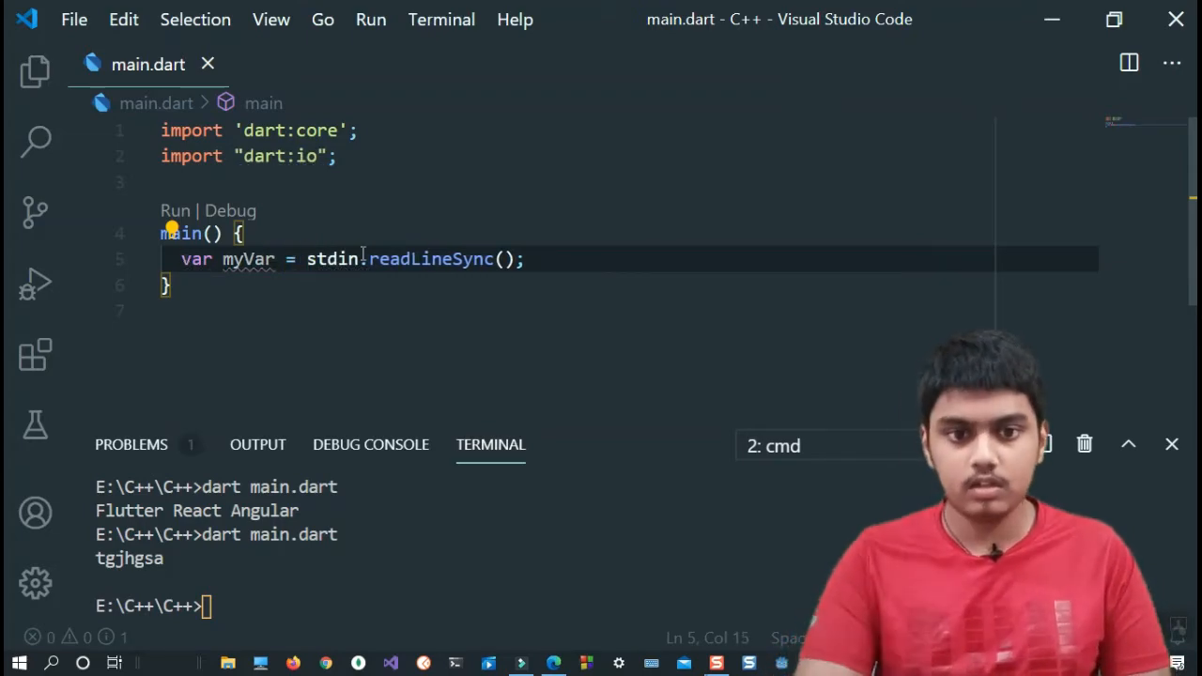
text(st)
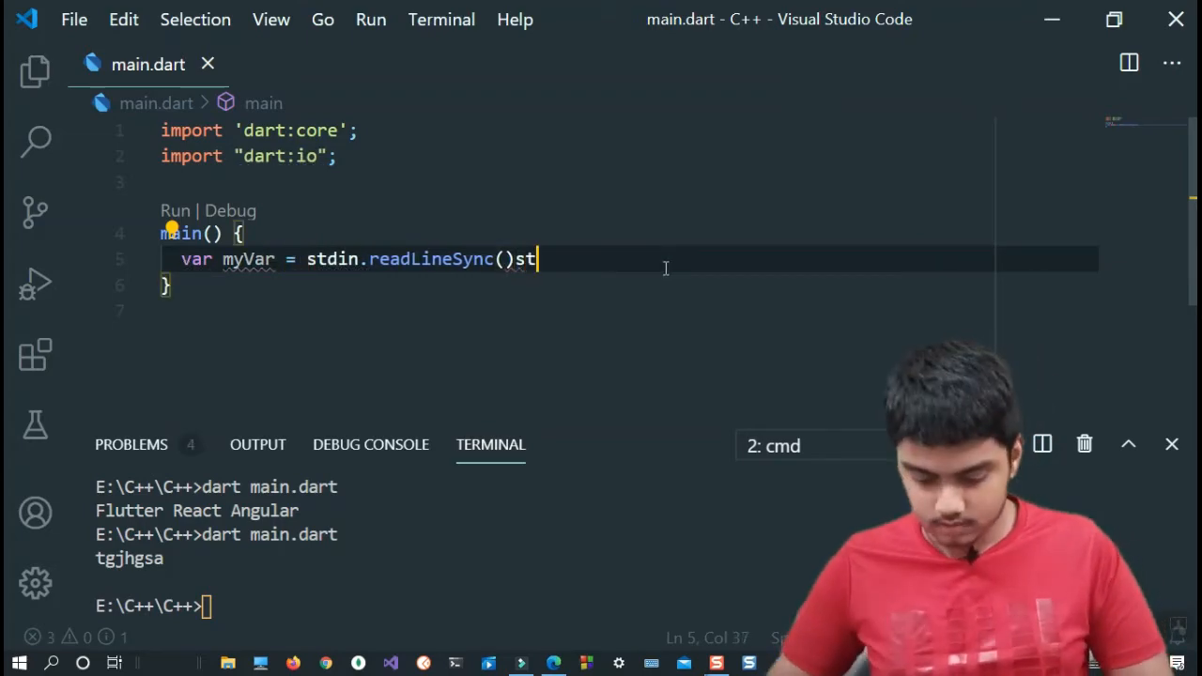
text(st)
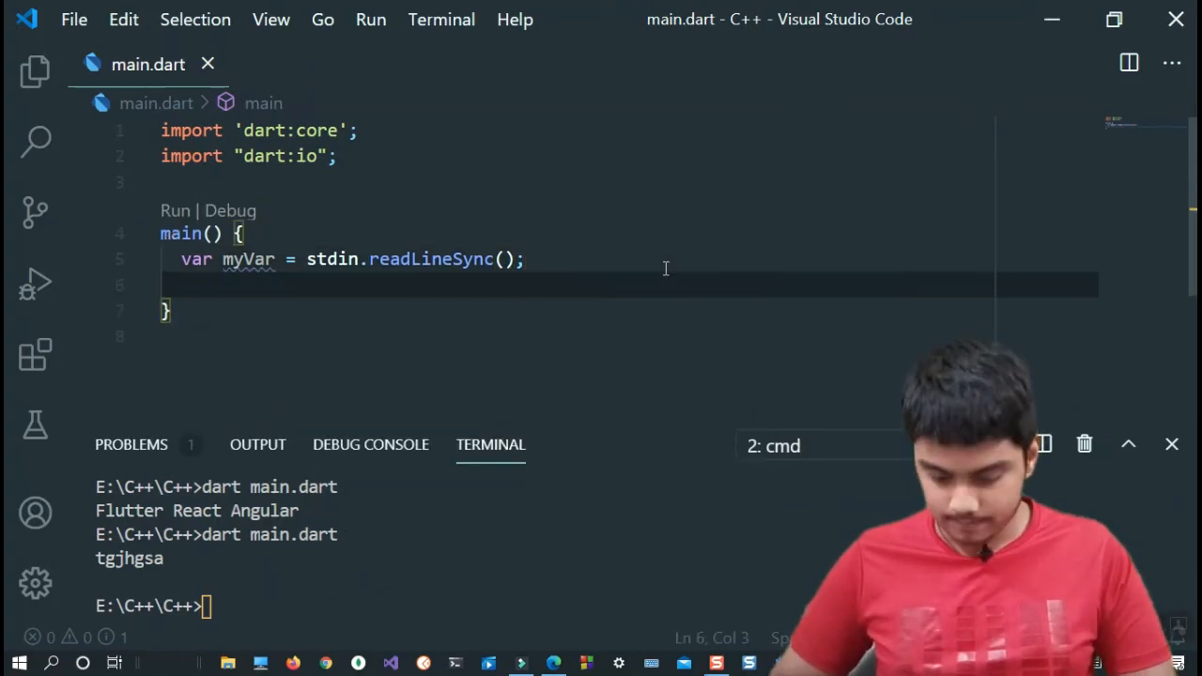
text(stdou)
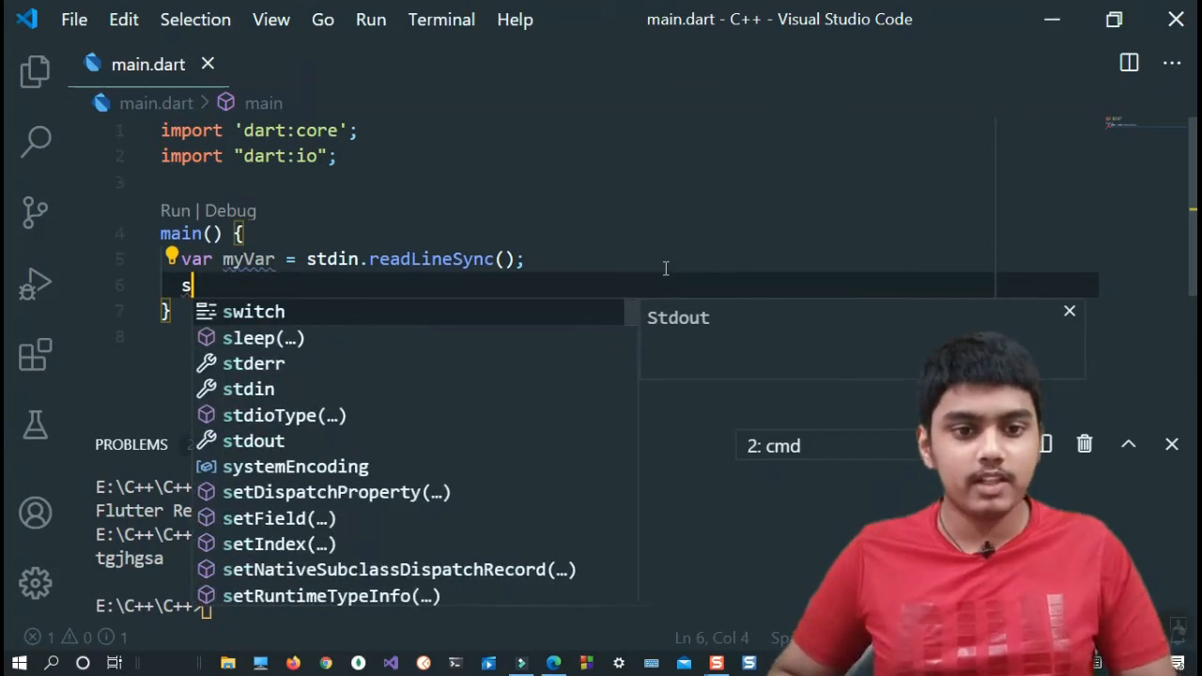
text(rint()
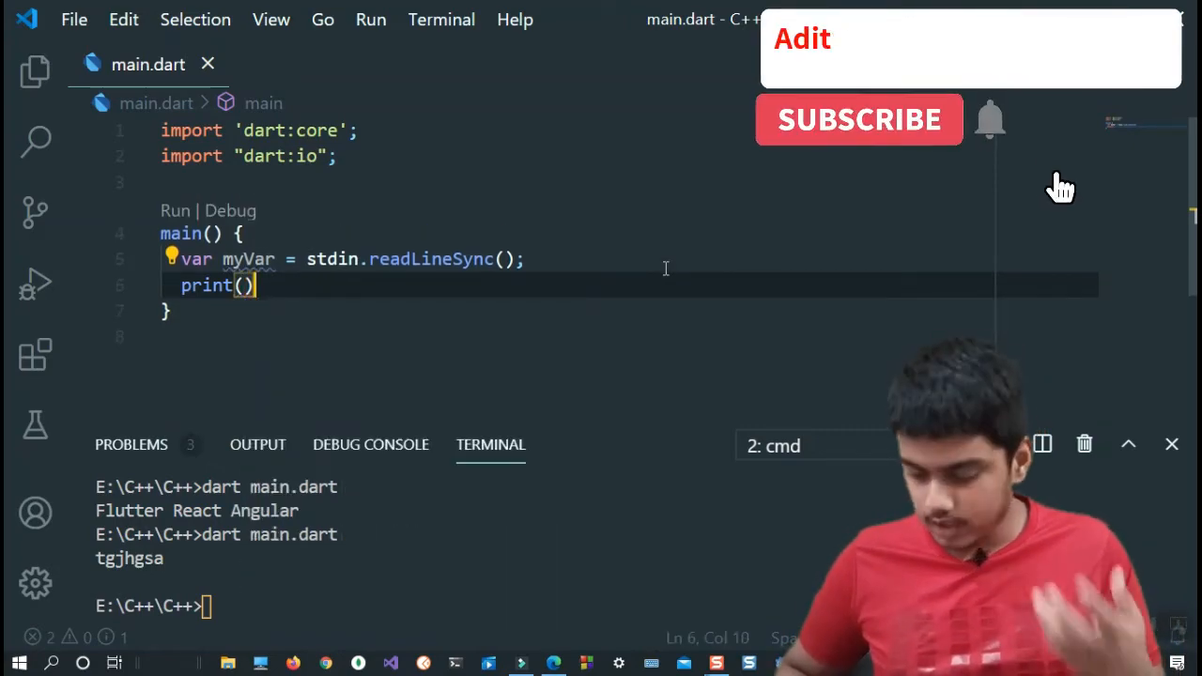
text("")
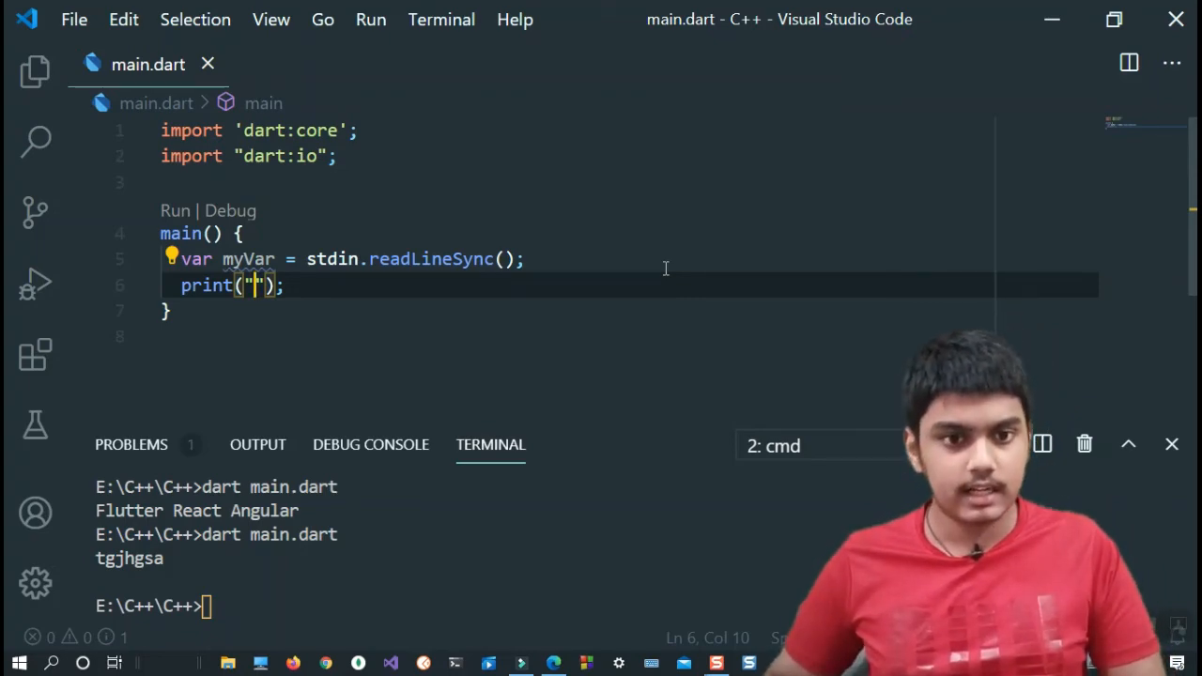
text(myVar)
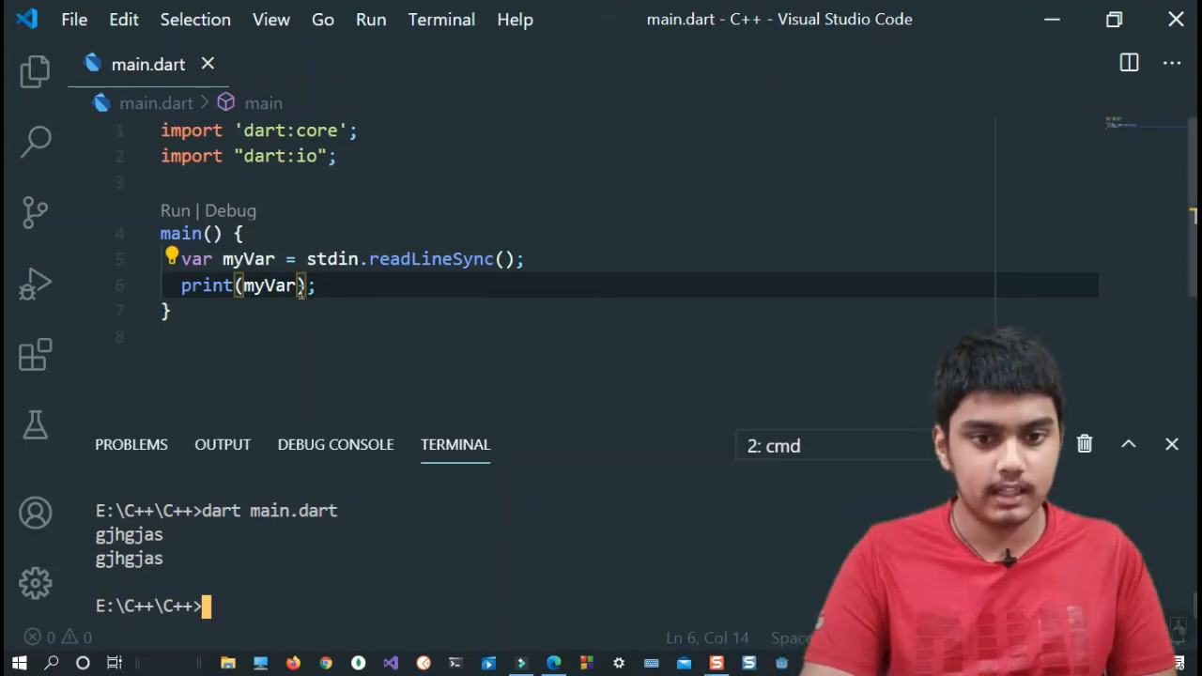
Print myVar.runtimeType and run the program, showing input 35167 is a String.
text(.)
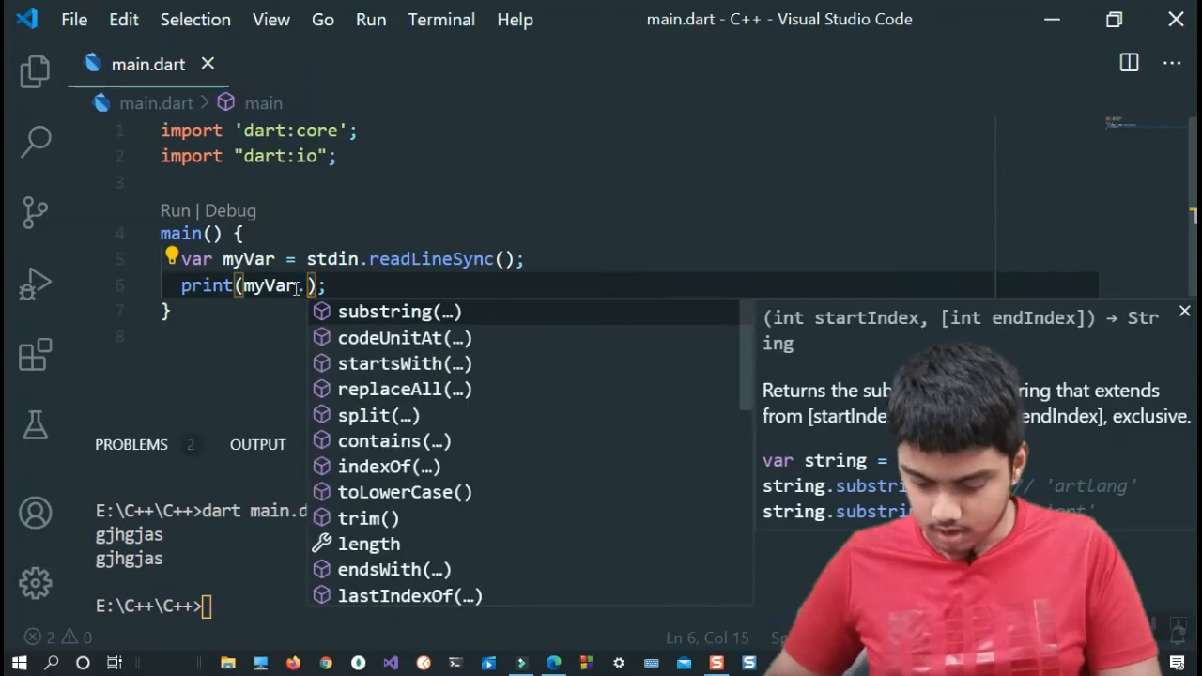
text(runtimeType)
click(156, 607)
text(dart main.dart)
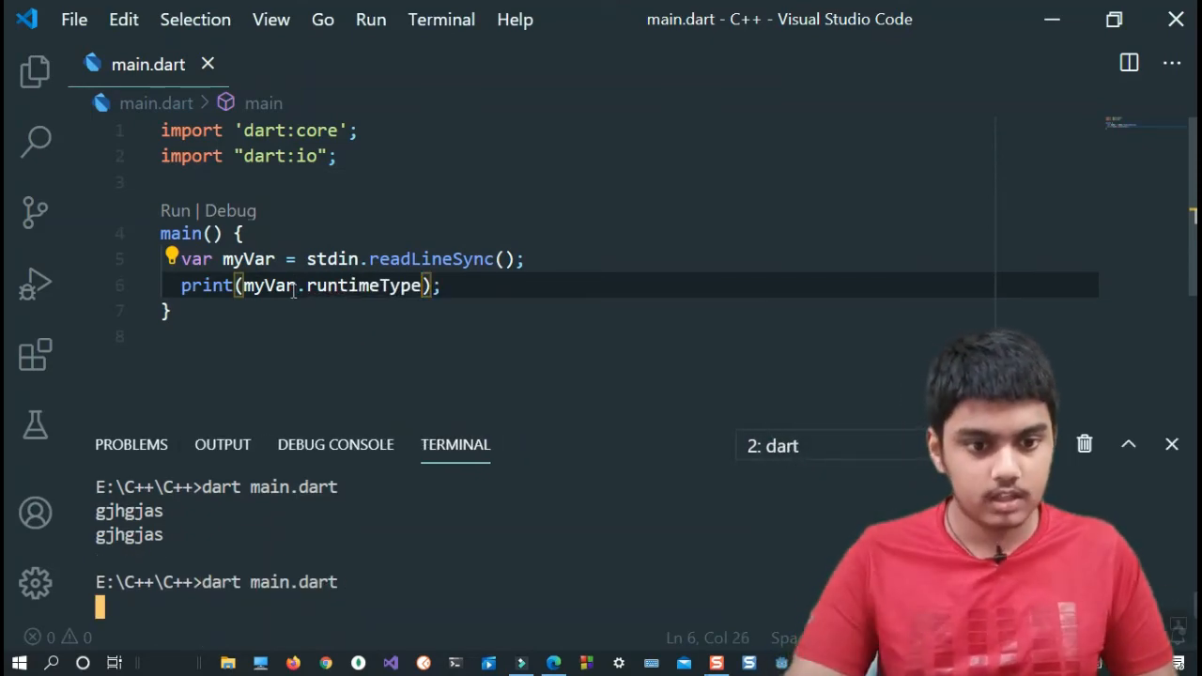
text(ghjs)
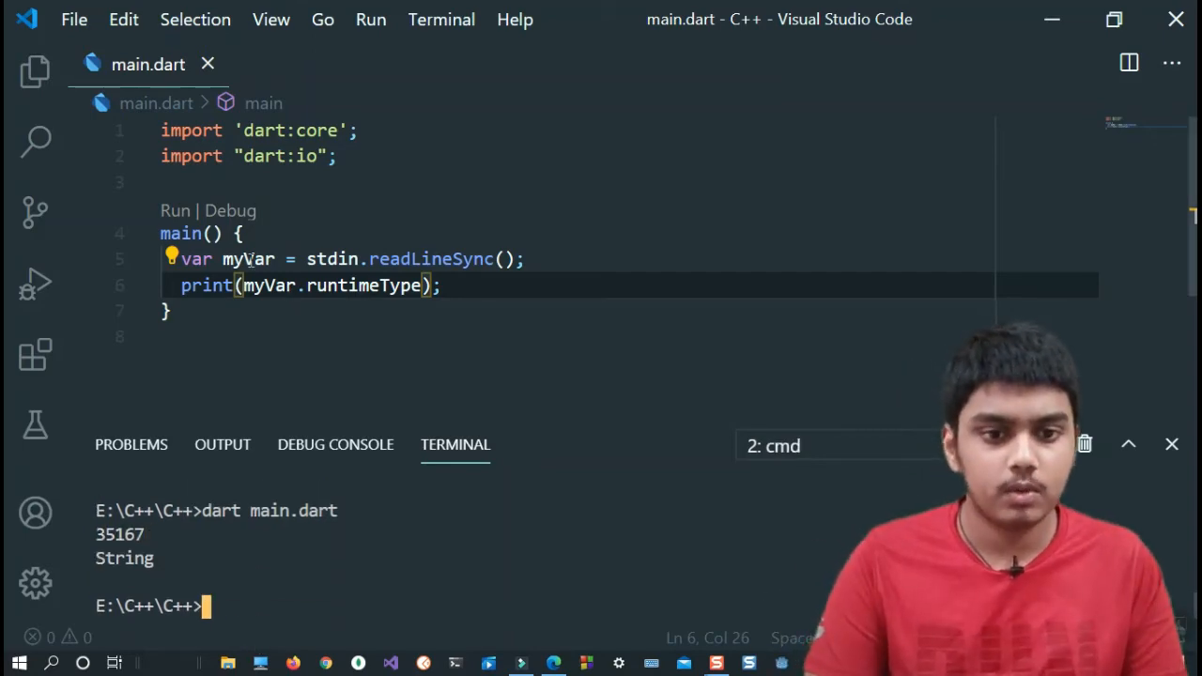
click(308, 259)
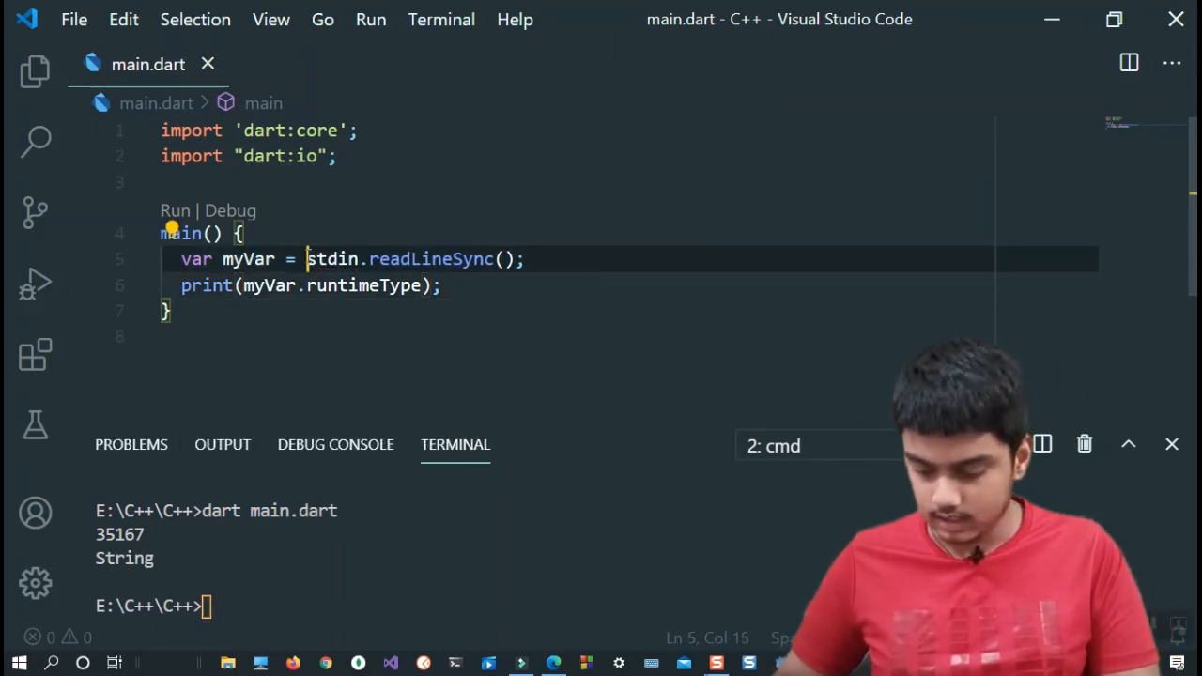
Wrap the input in int.parse, run with 763 to print int, then change it to double.parse.
text(int.parse()
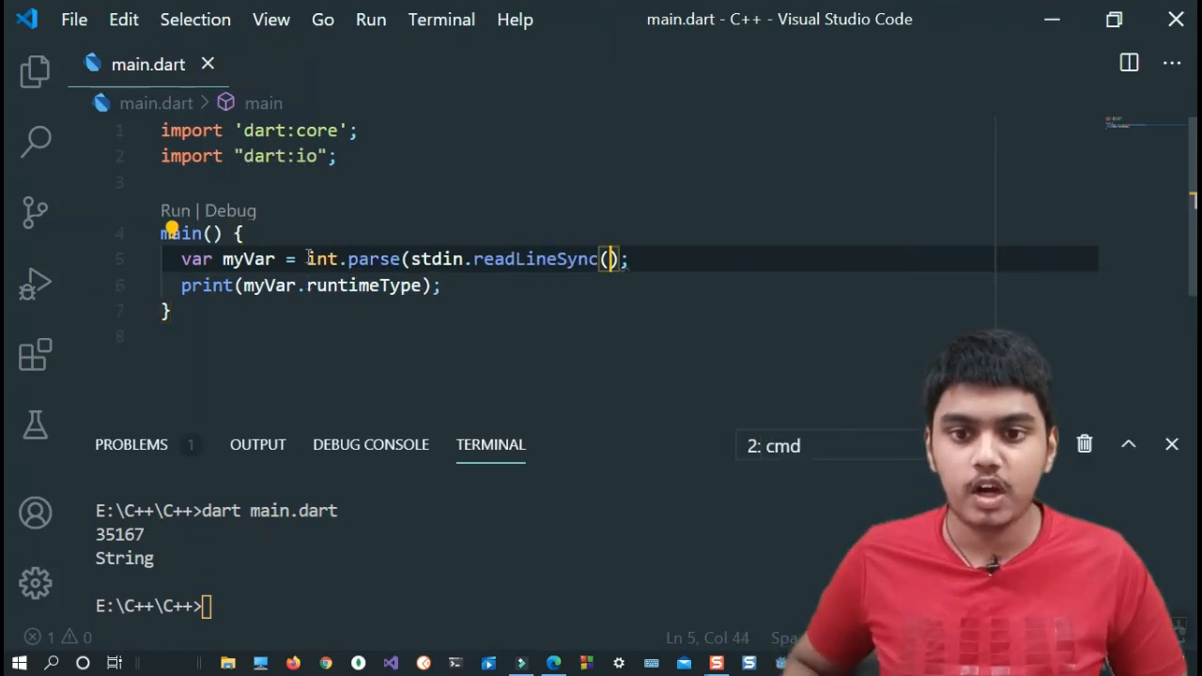
text())
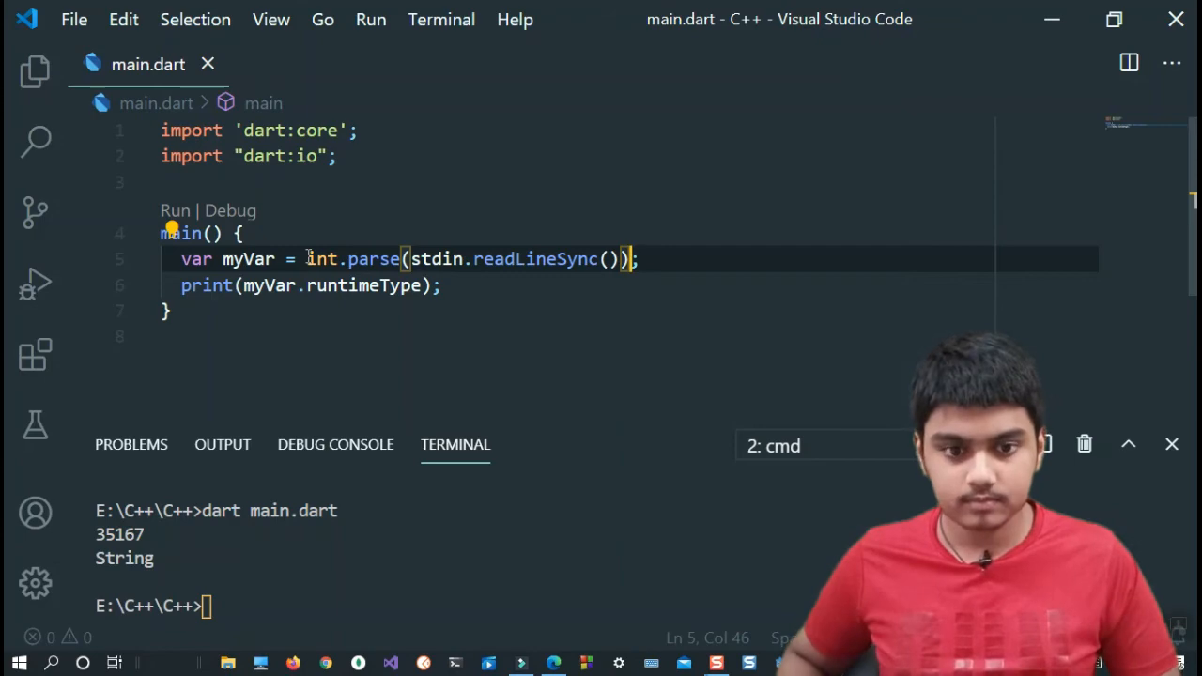
text(dart main.dart)
text(763)
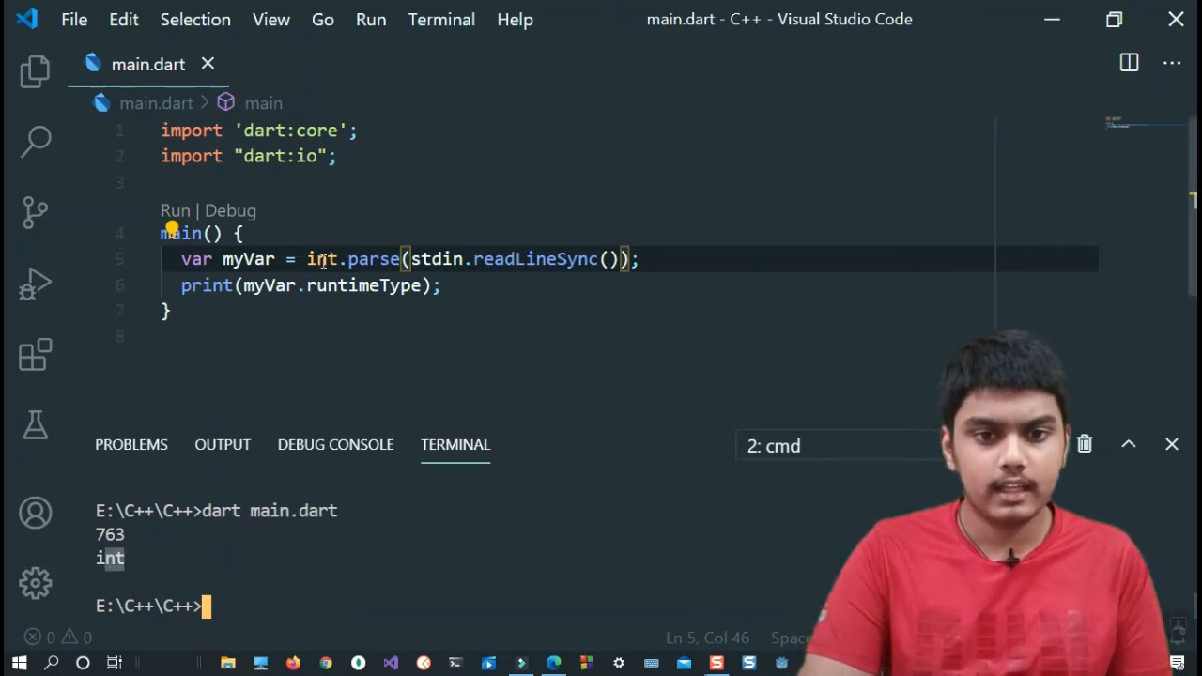
double_click(324, 259)
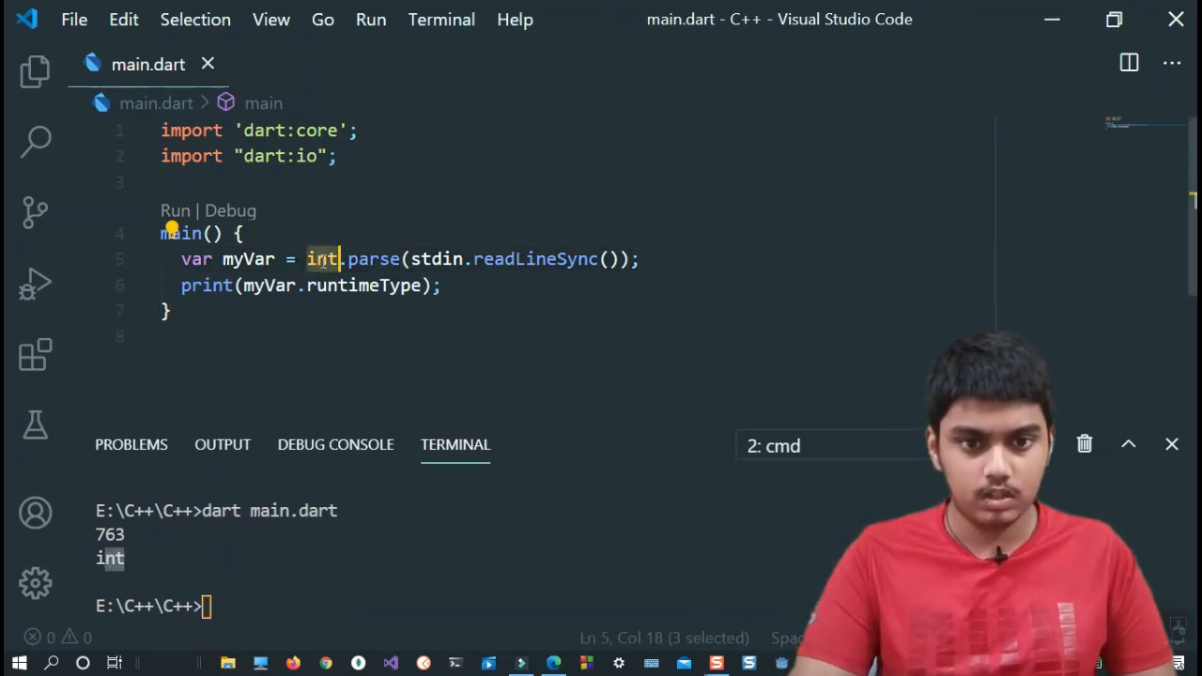
text(double)
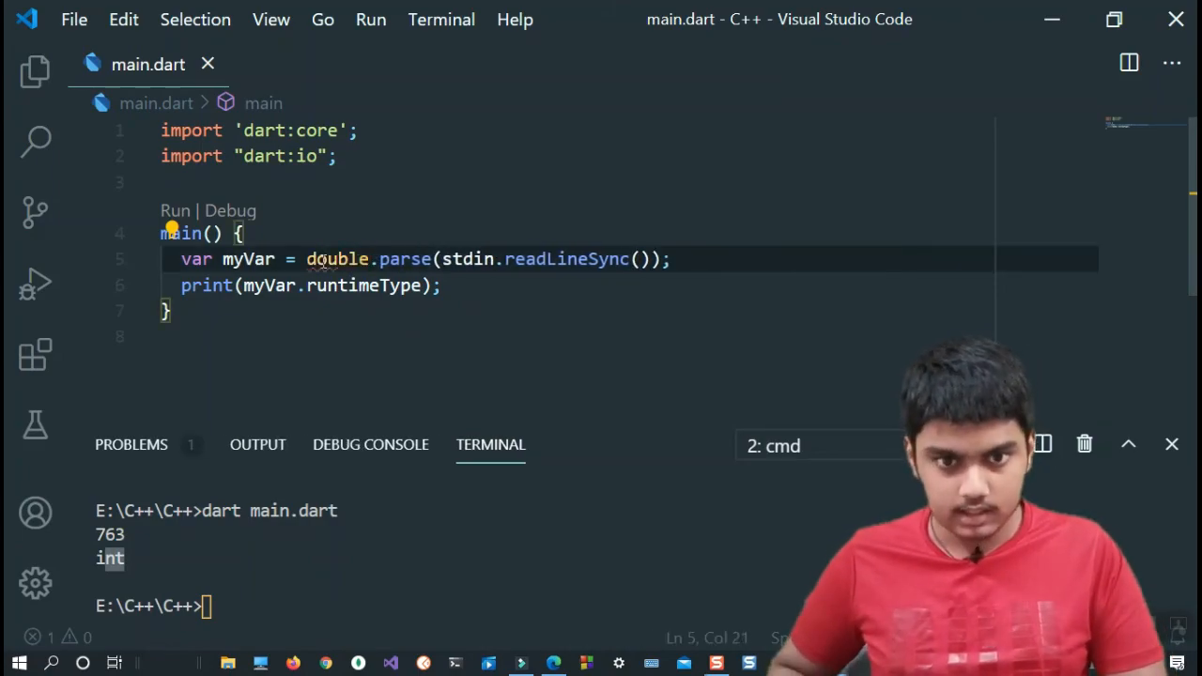